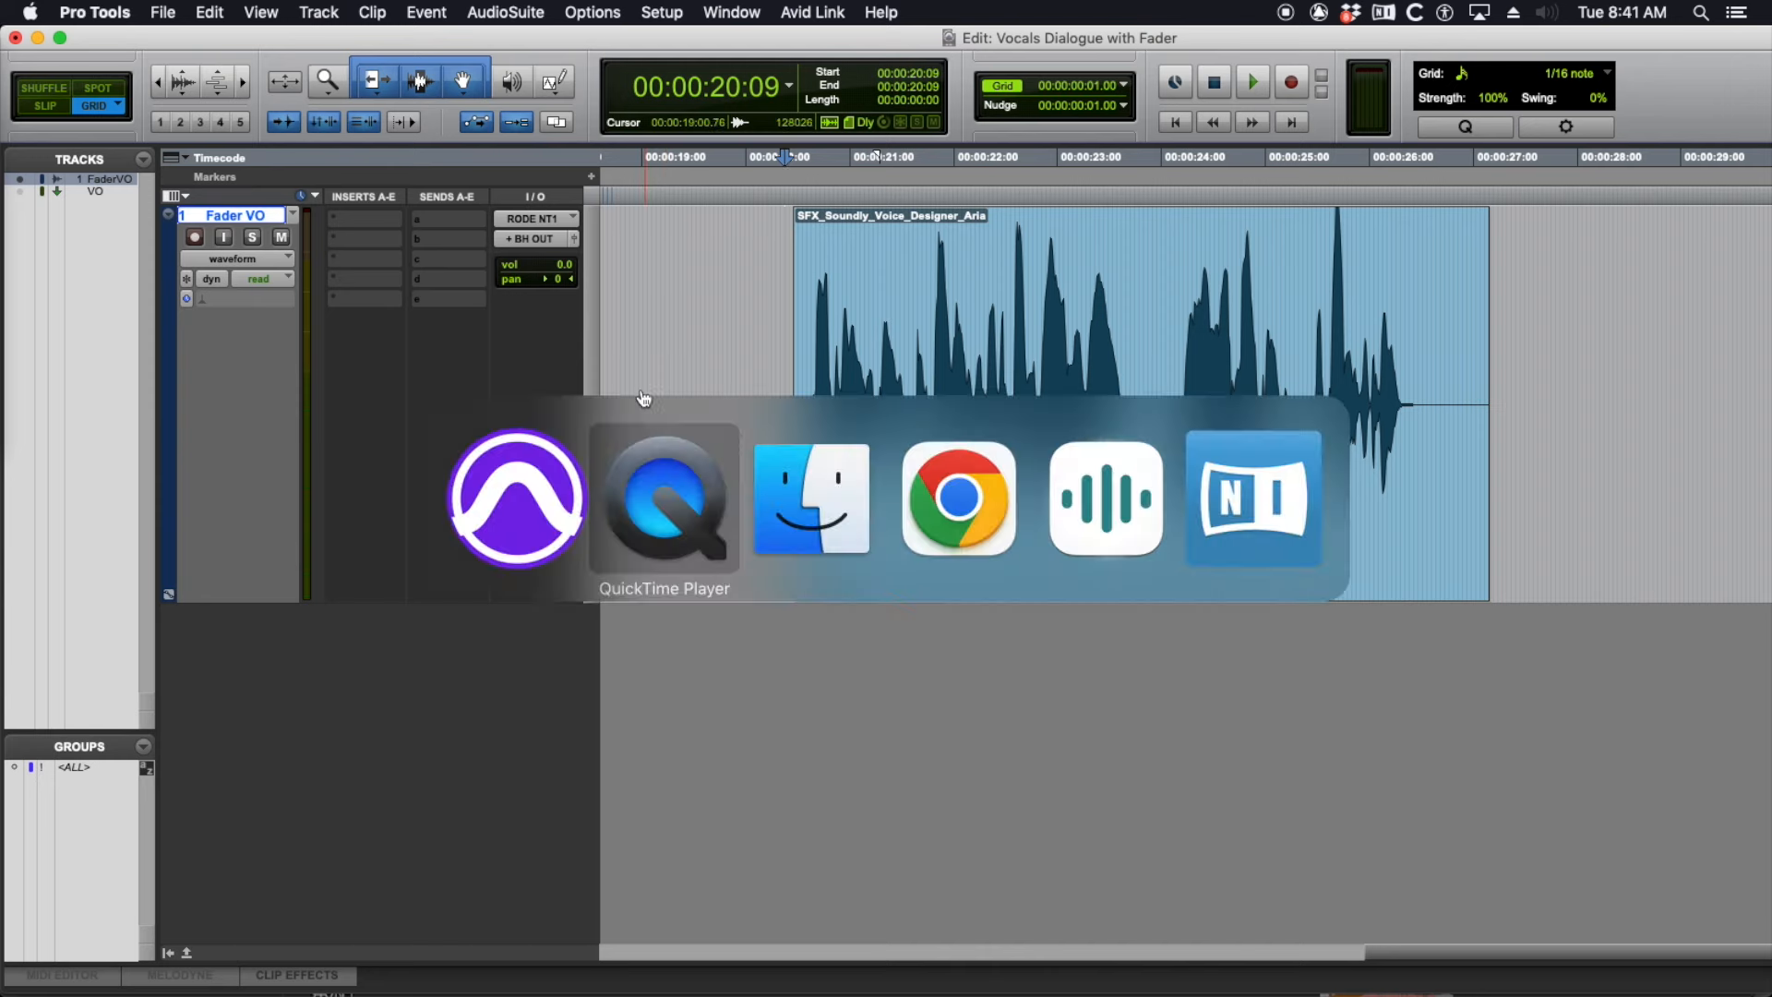
Step: Switch to Soundly to view the Aria voice reading the Pro Tools best-DAW line
{"action": "left_click", "coordinate": [1103, 497]}
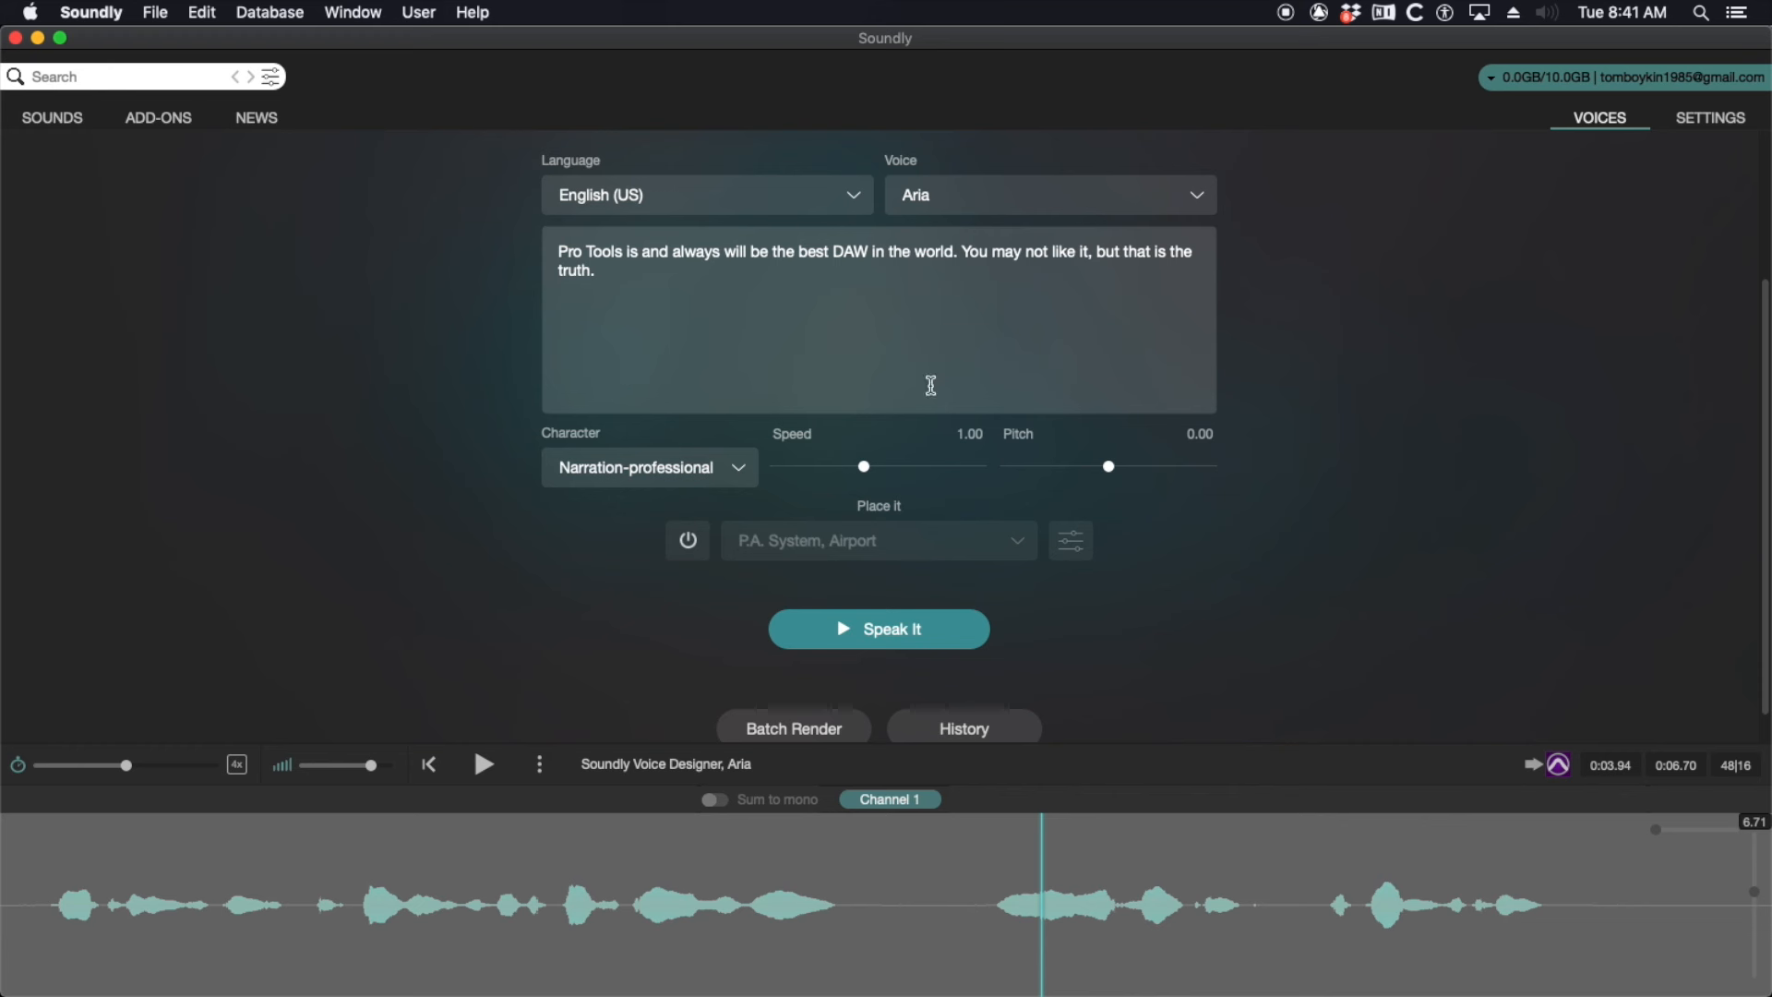
{"action": "mouse_move", "coordinate": [636, 302]}
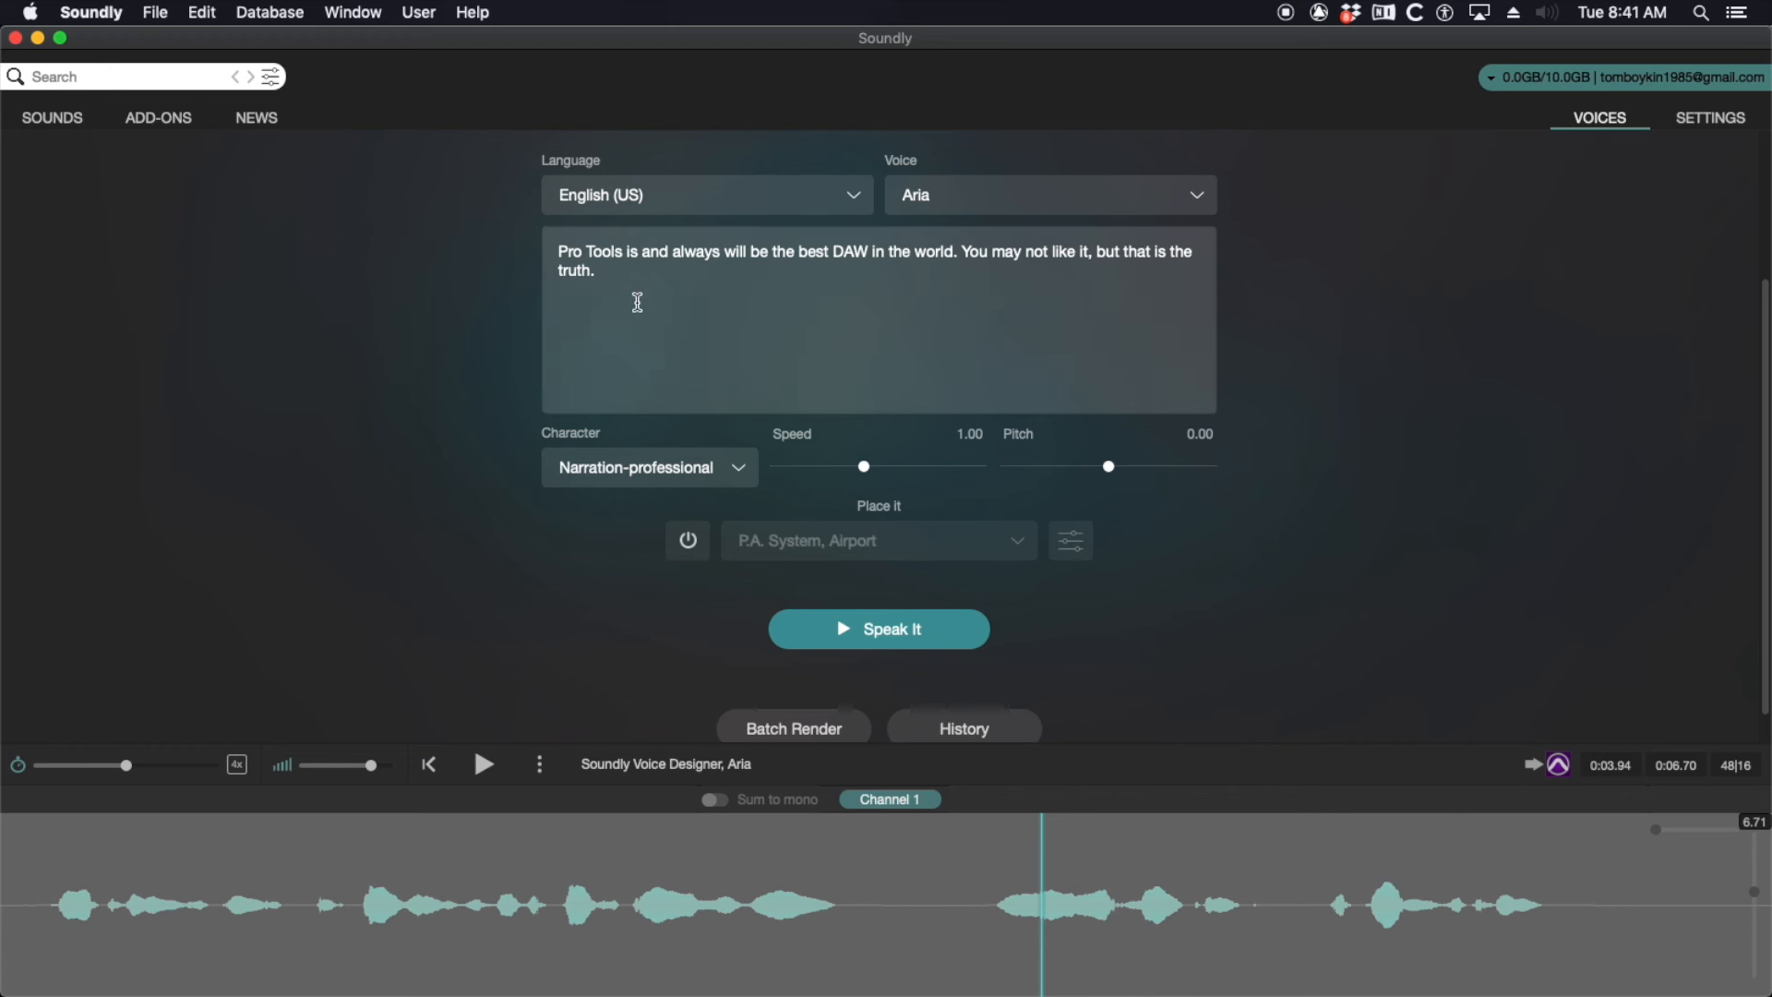
{"action": "mouse_move", "coordinate": [629, 289]}
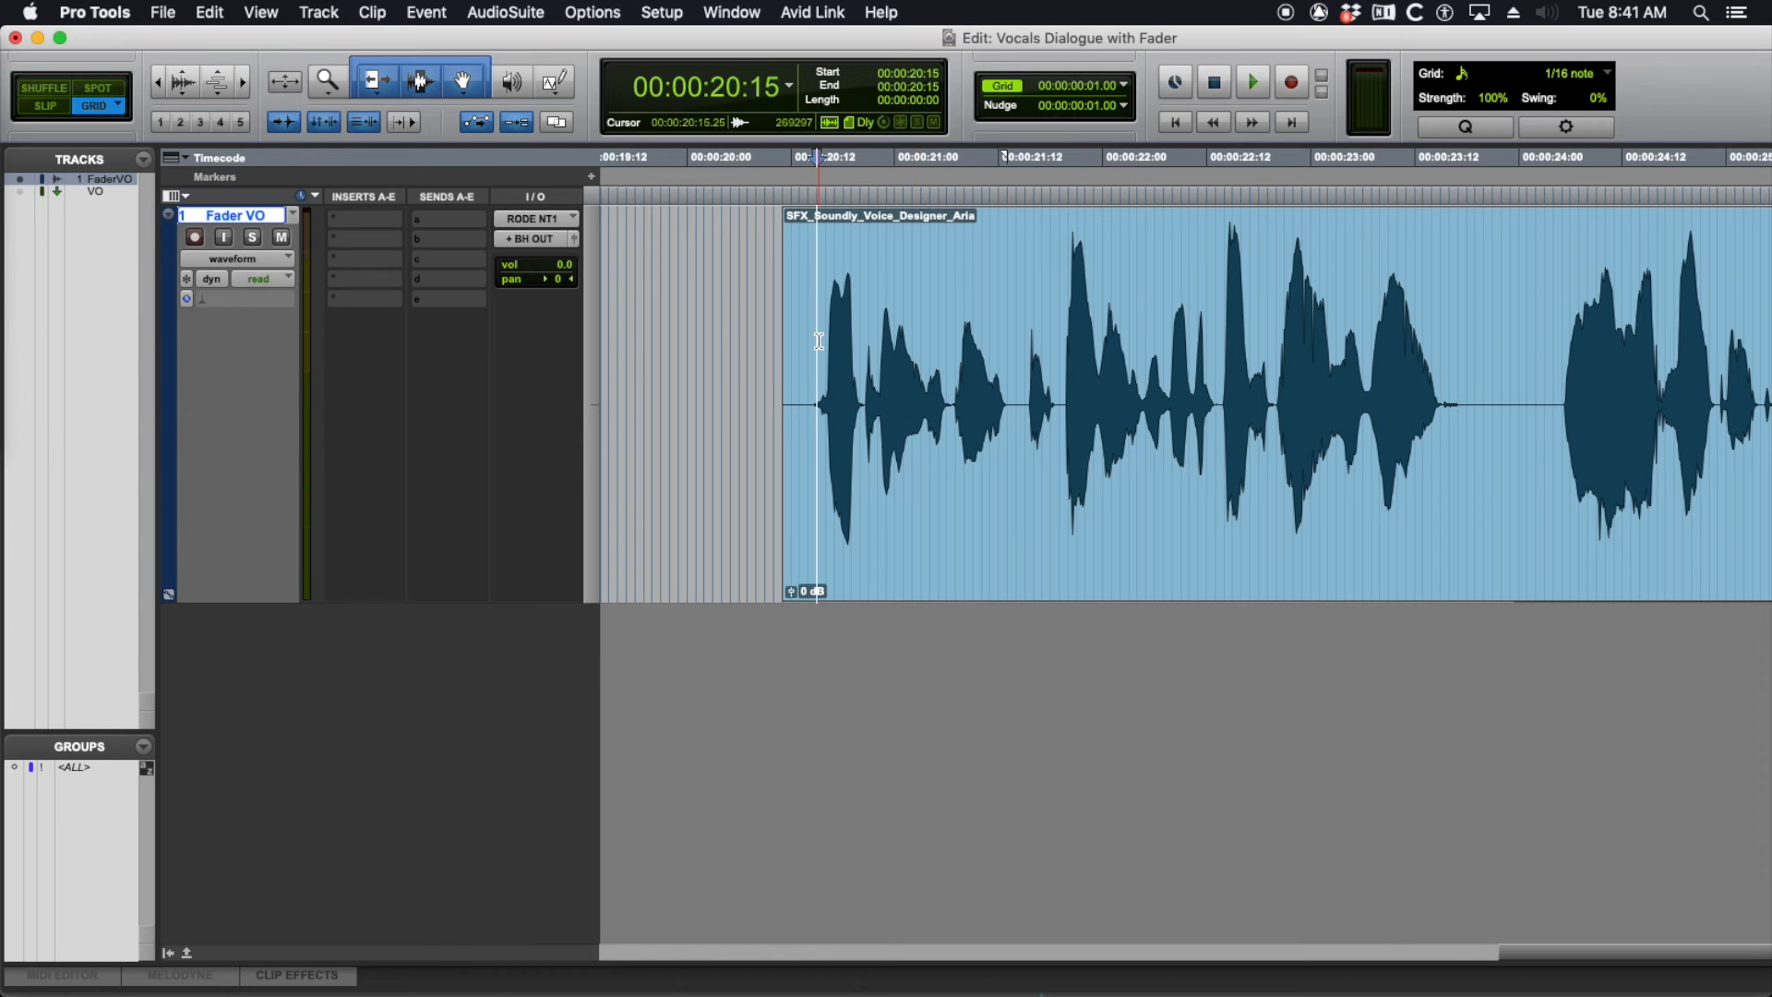
{"action": "left_click", "coordinate": [901, 373]}
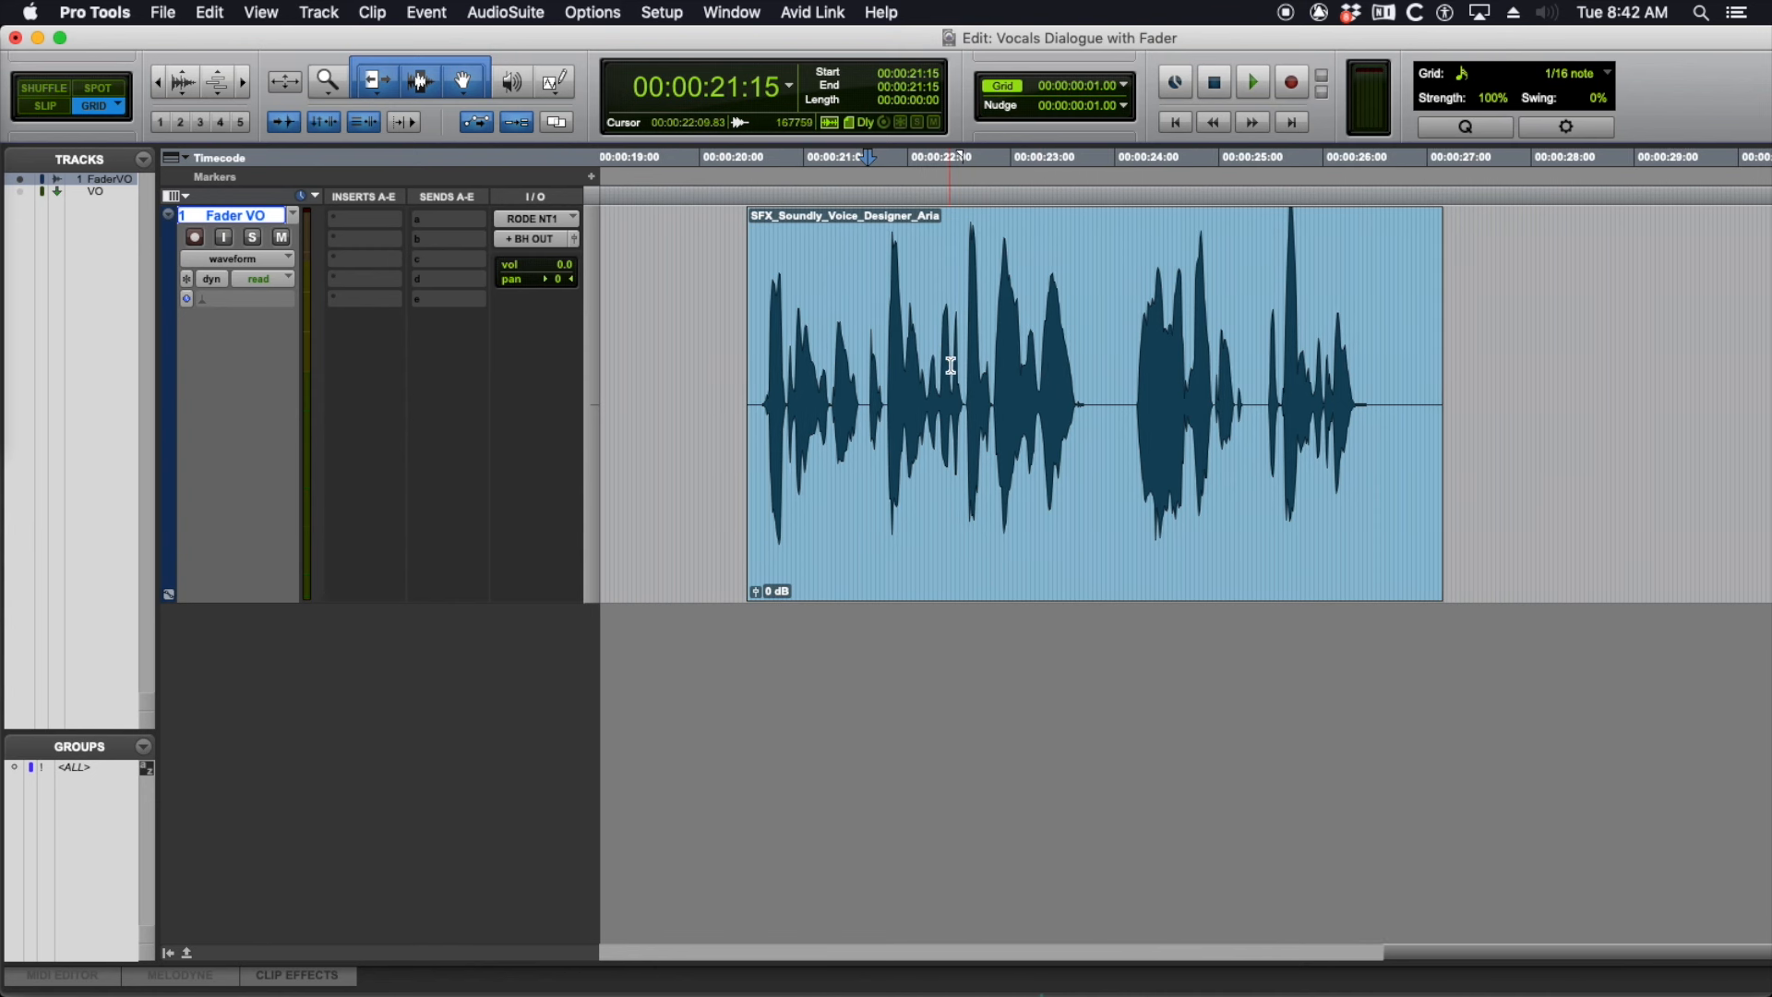
Step: Increase the Fader VO track height so the Aria waveform appears larger
{"action": "left_click", "coordinate": [871, 366]}
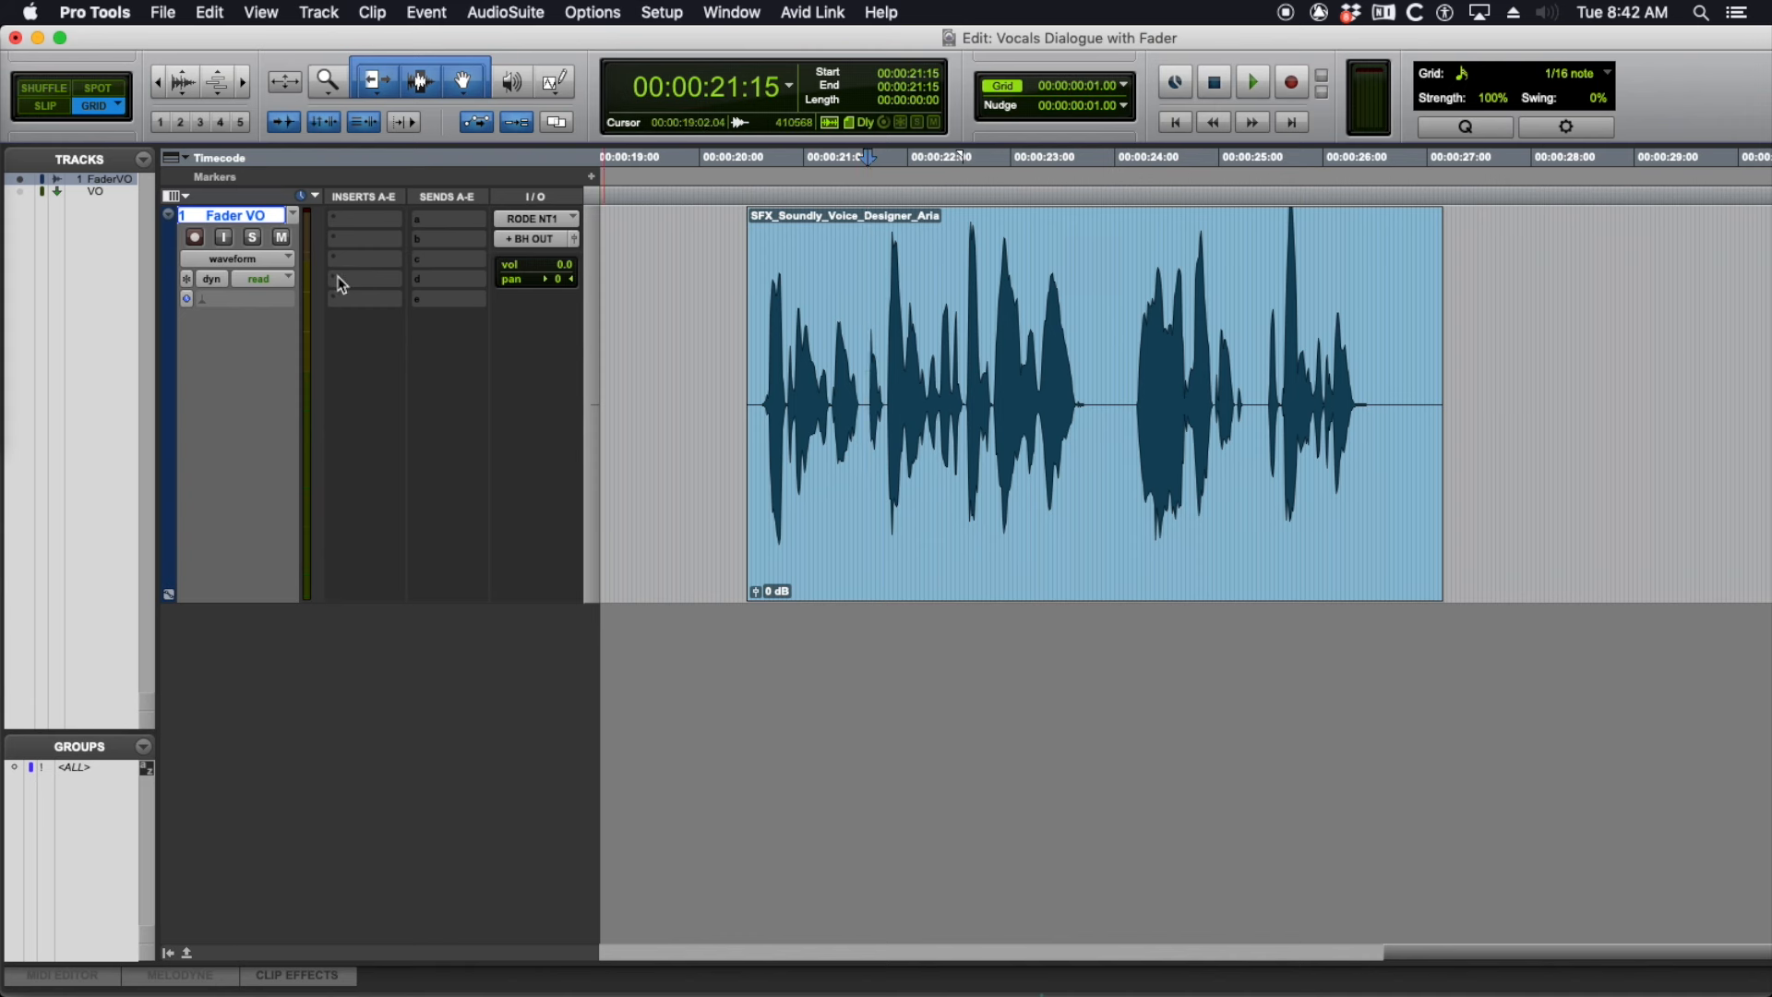
{"action": "mouse_move", "coordinate": [354, 233]}
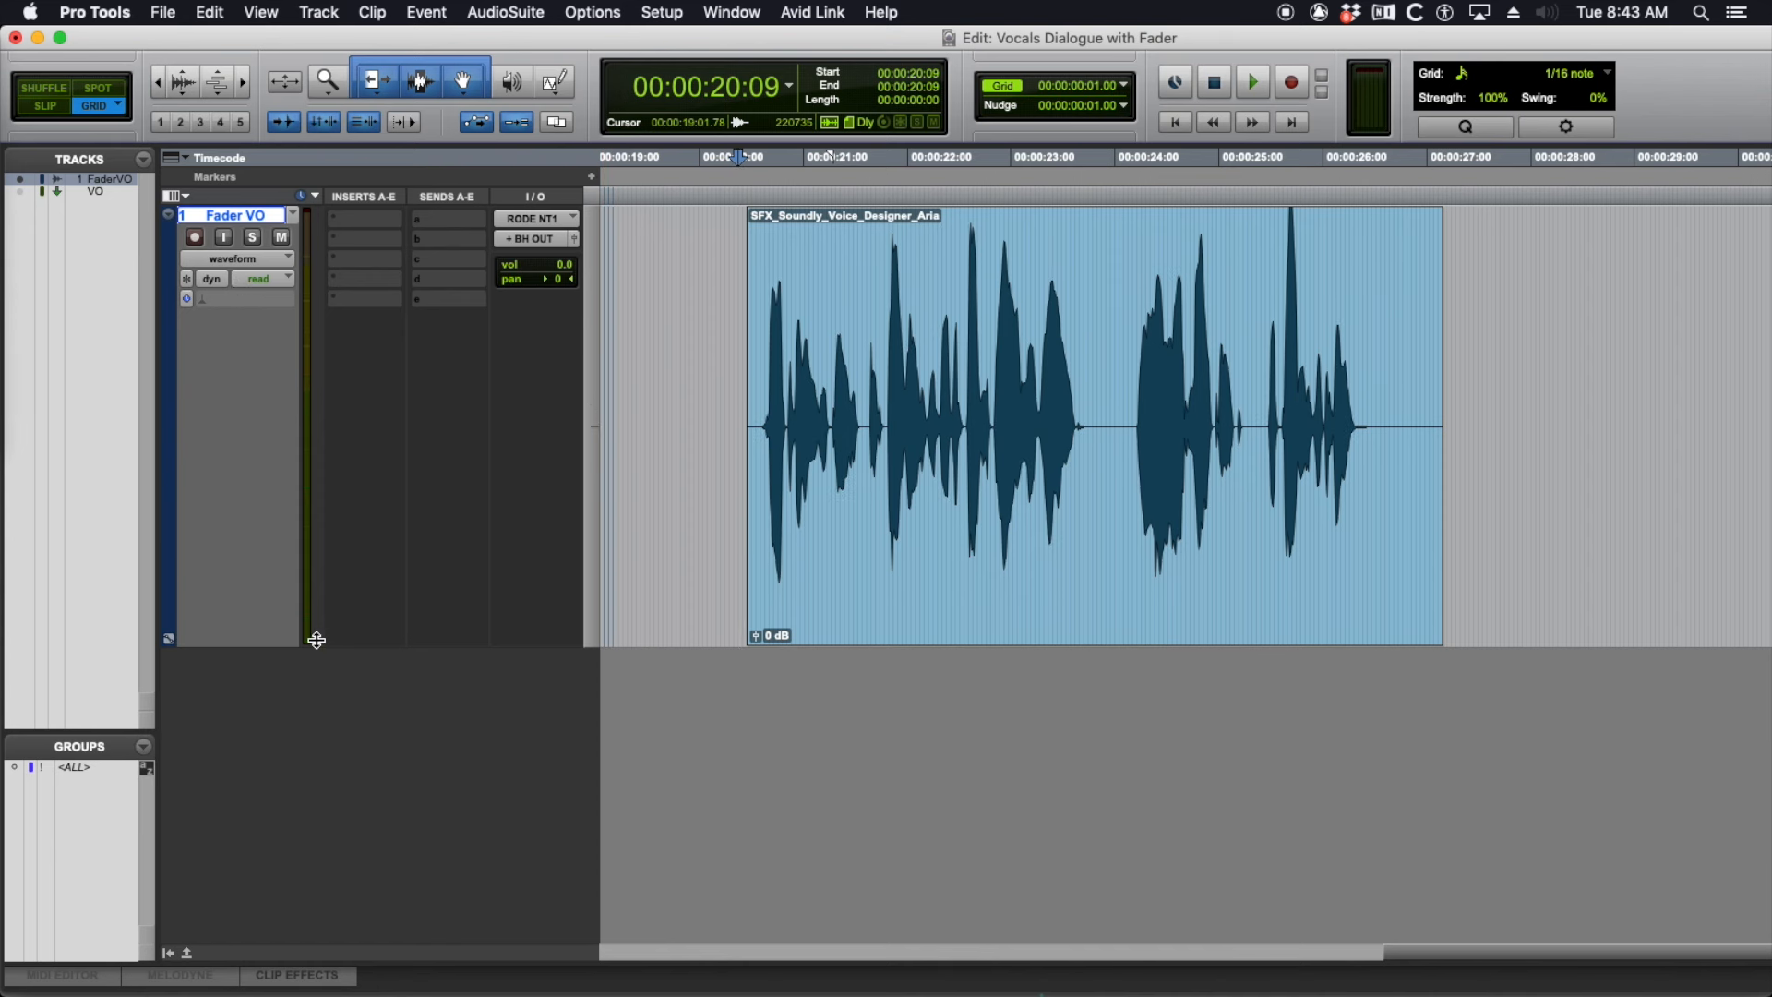
{"action": "mouse_move", "coordinate": [260, 291]}
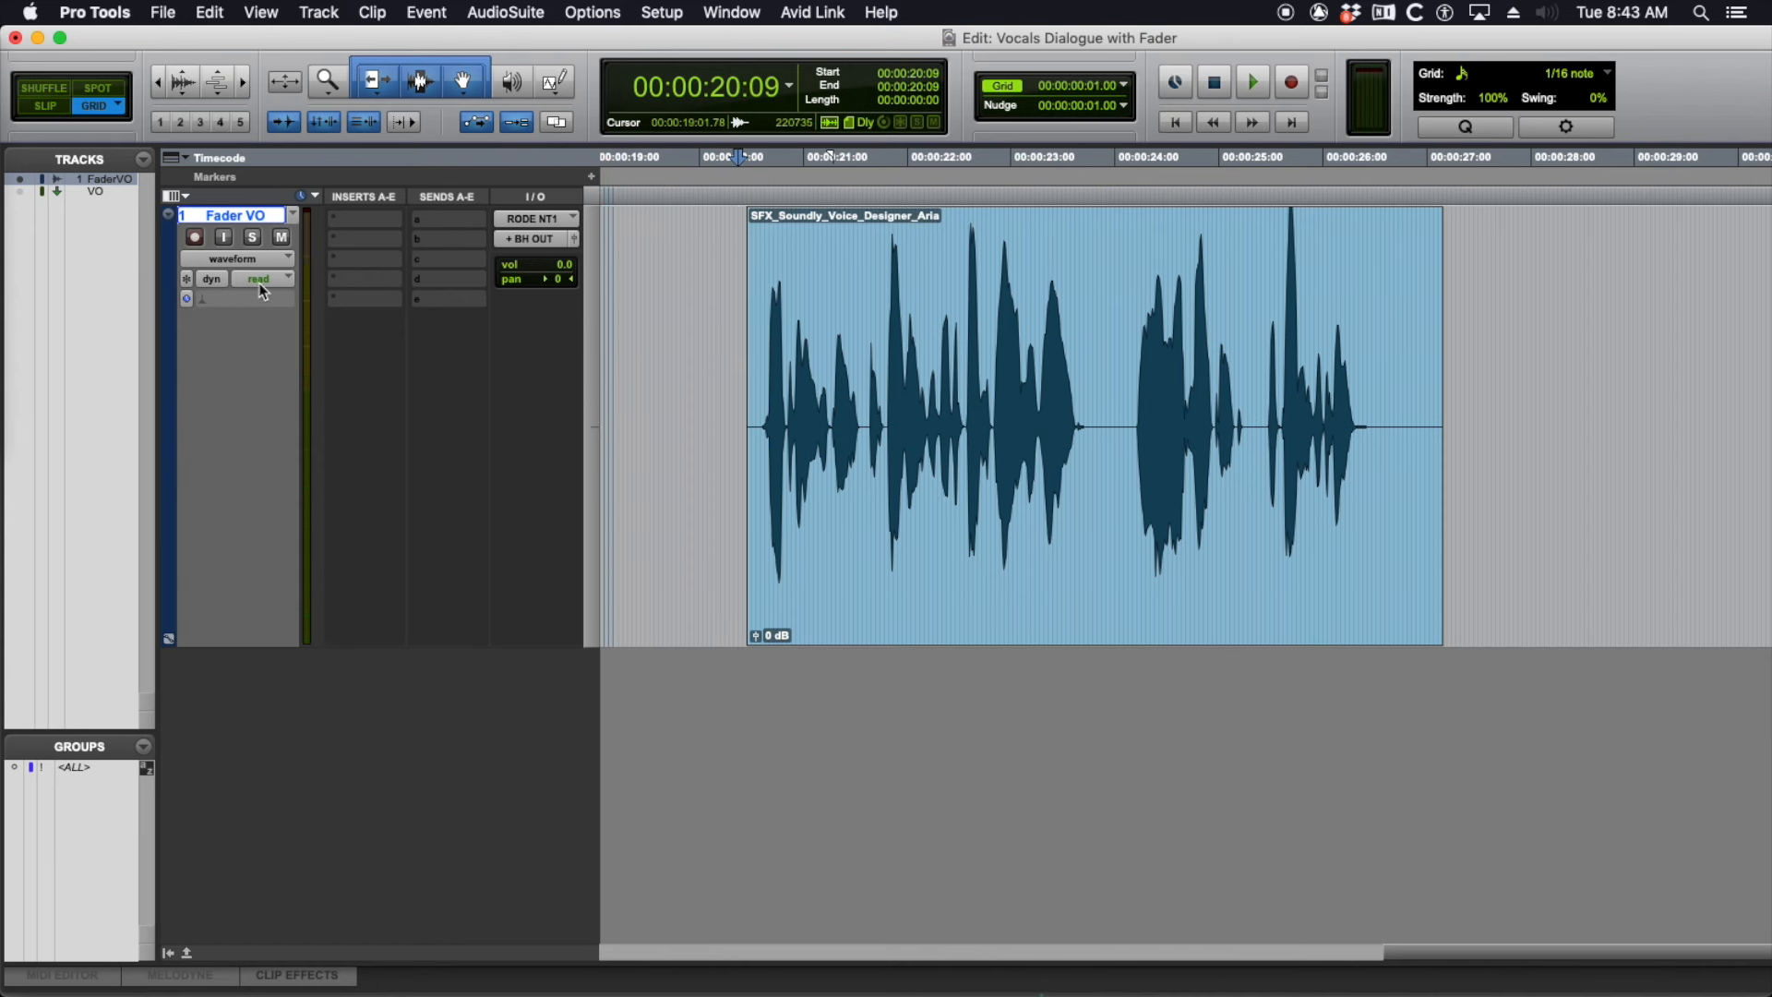
Step: Change the Fader VO automation mode from read to touch
{"action": "left_click", "coordinate": [261, 279]}
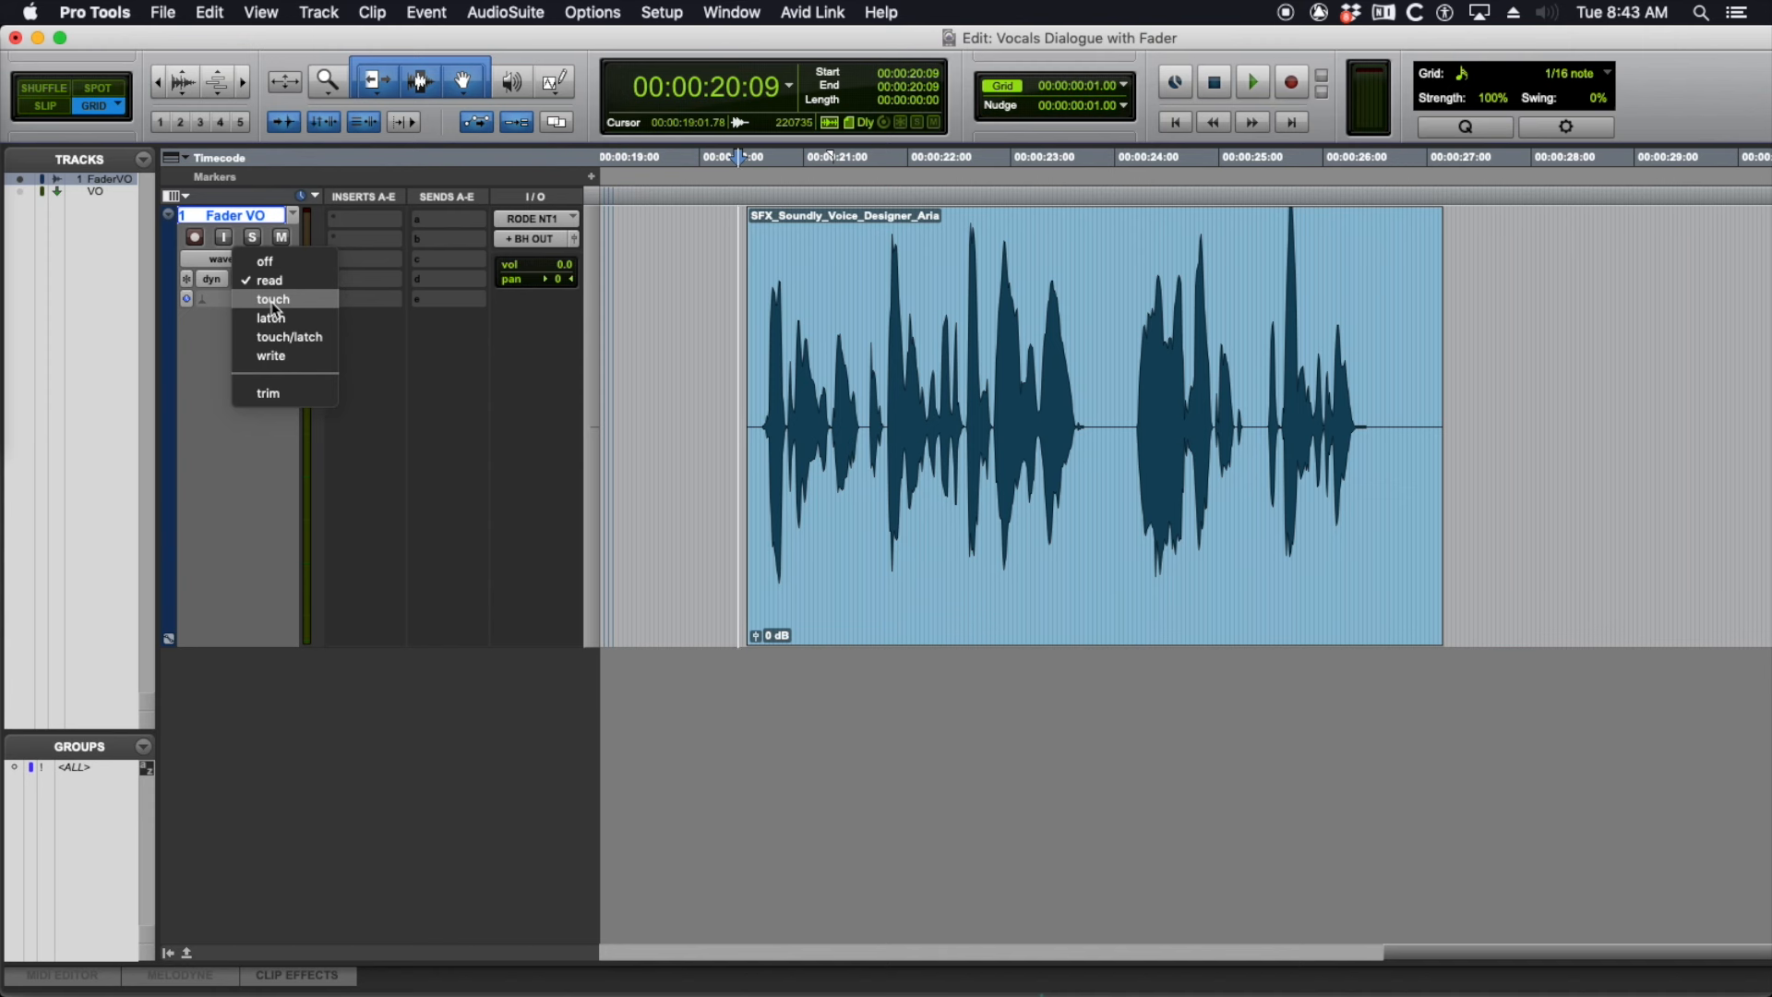
{"action": "left_click", "coordinate": [271, 299]}
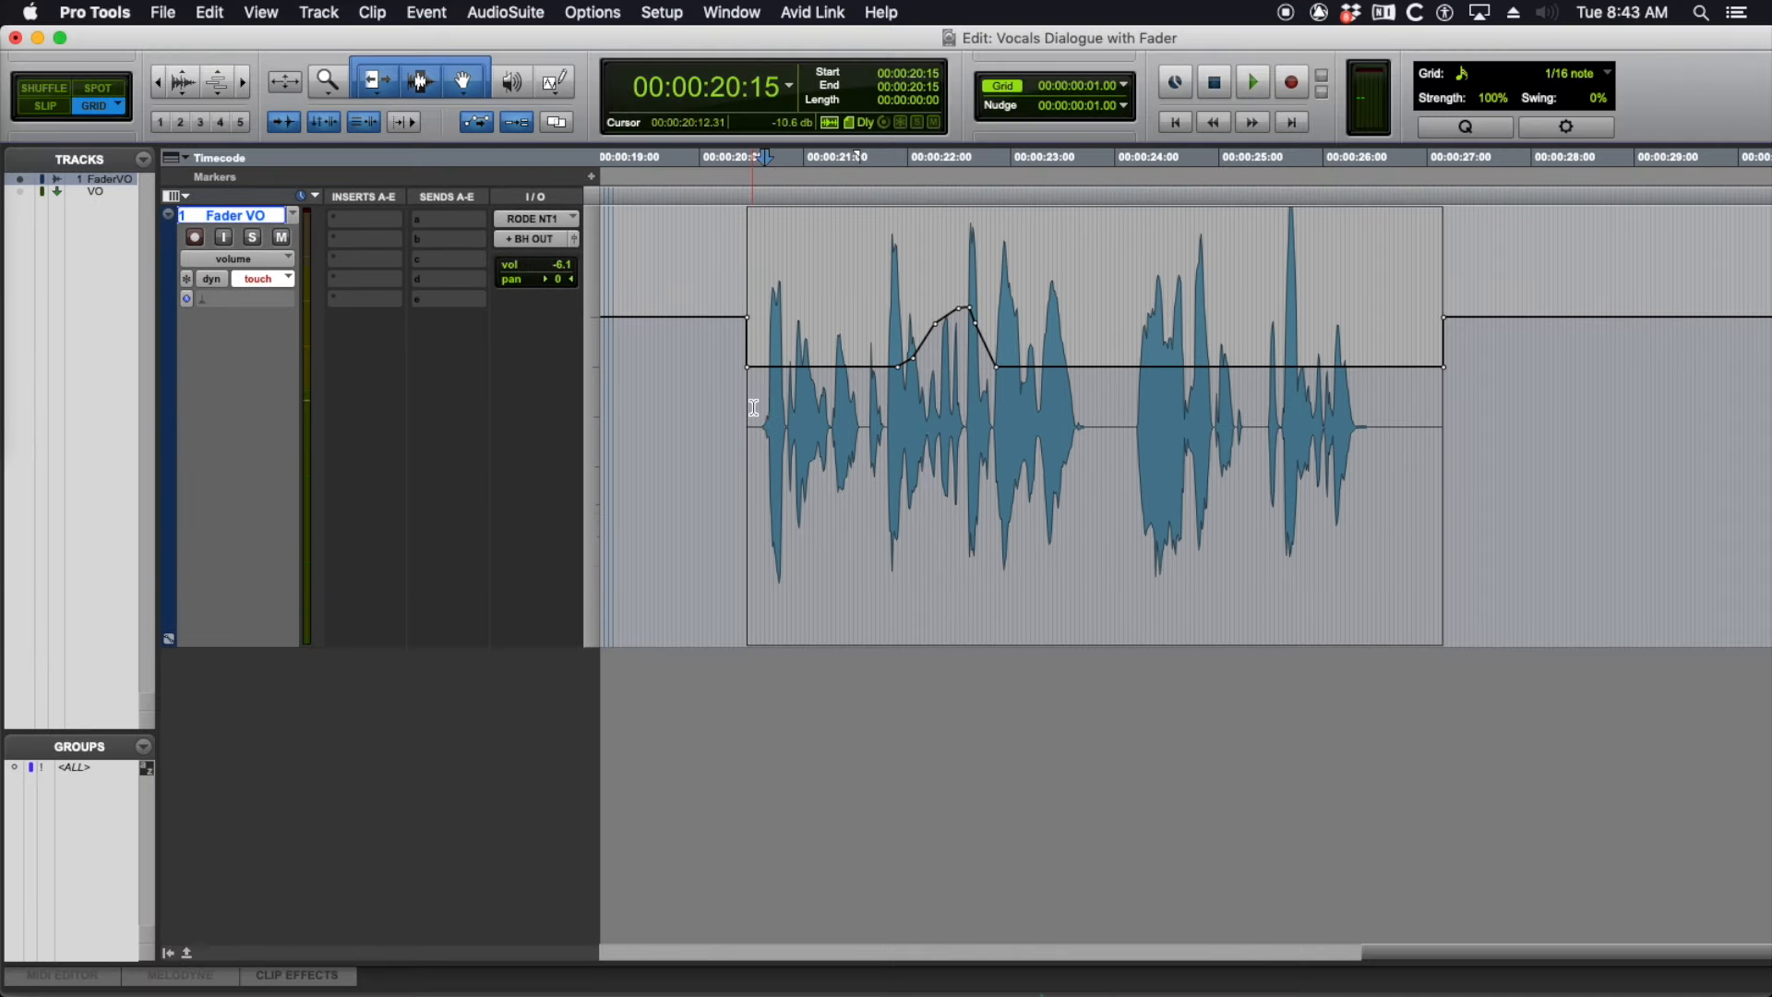
Step: Undo the volume rise, try latch, then return Fader VO to touch automation
{"action": "left_click", "coordinate": [257, 278]}
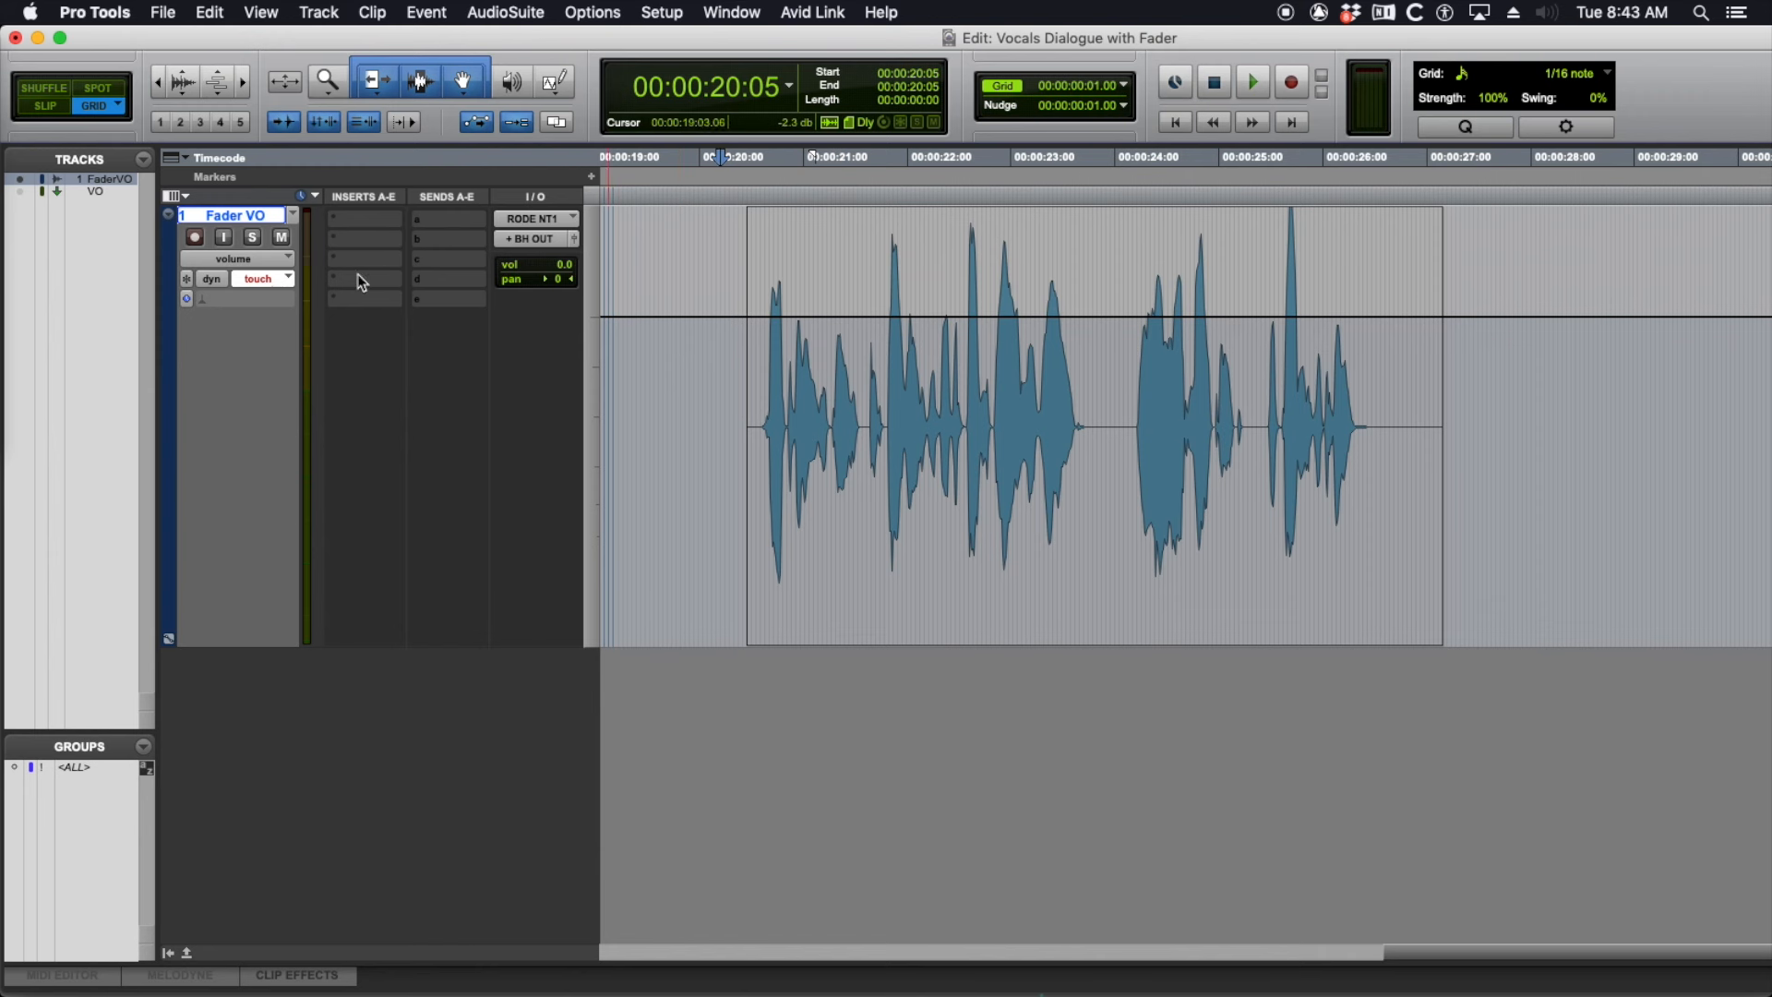
{"action": "left_click", "coordinate": [258, 278]}
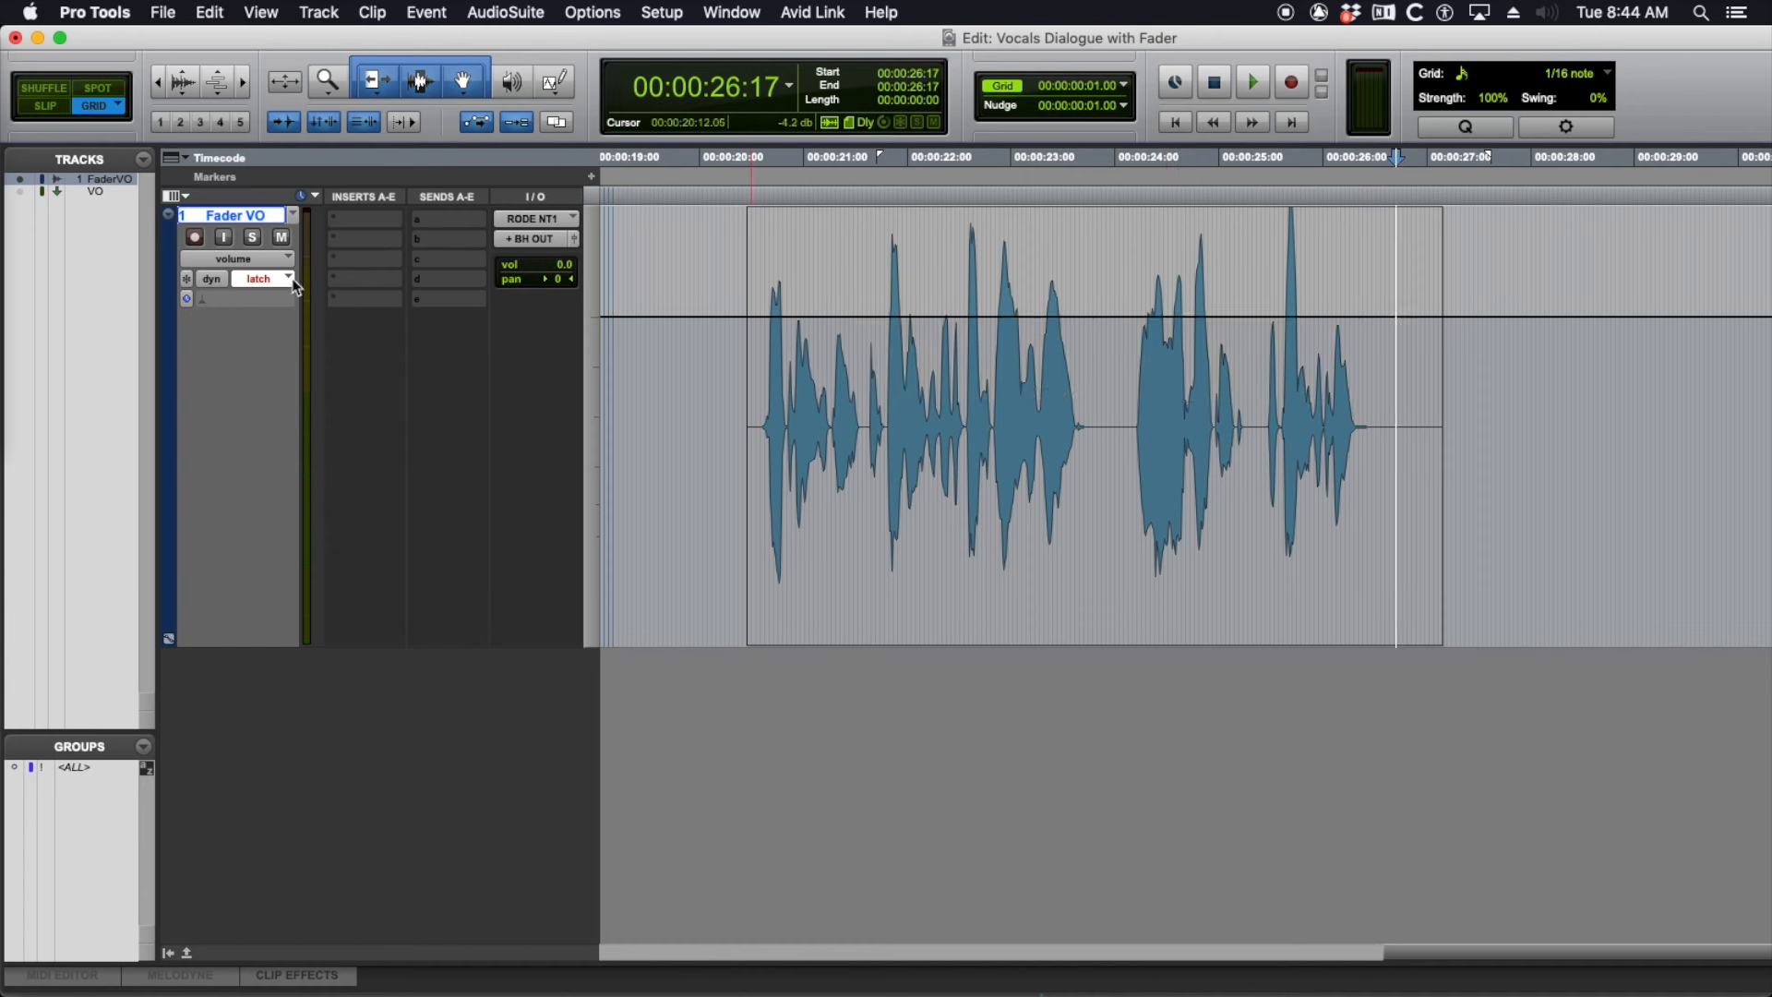
{"action": "left_click", "coordinate": [258, 279]}
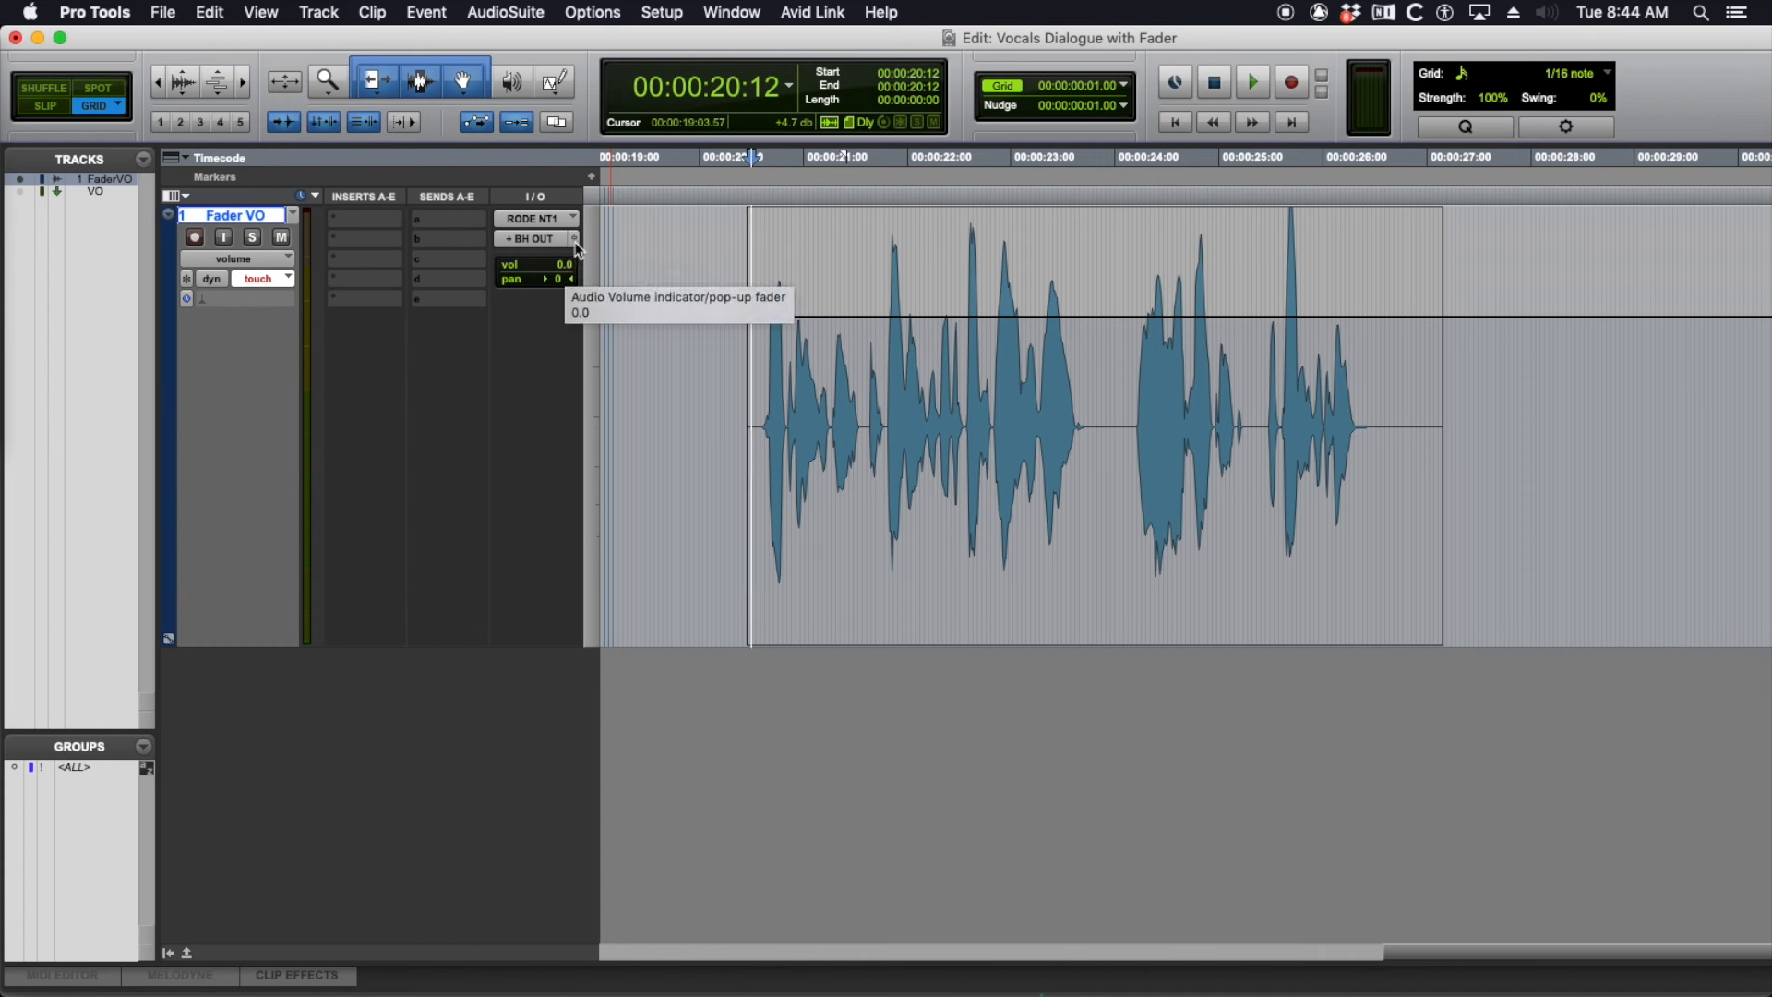
Step: Rehearse a Fader VO volume ride with the pop-up fader during playback
{"action": "left_click", "coordinate": [552, 263]}
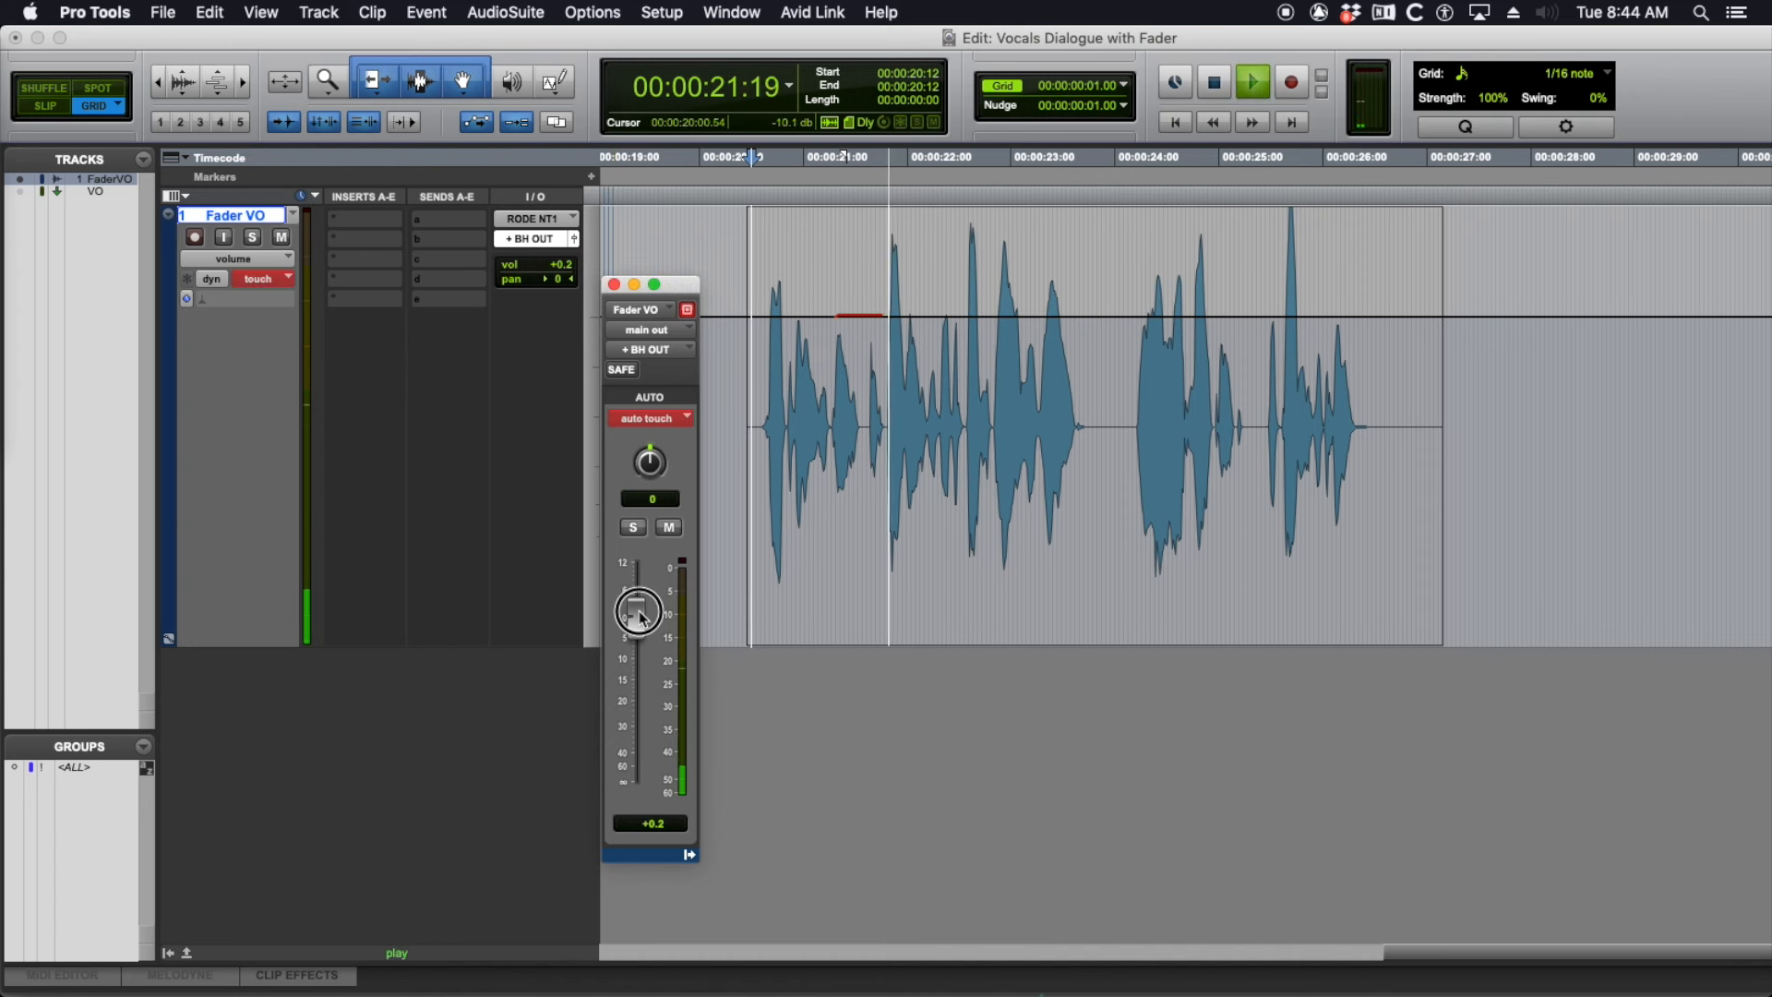
{"action": "left_click_drag", "start_coordinate": [638, 615], "coordinate": [654, 610]}
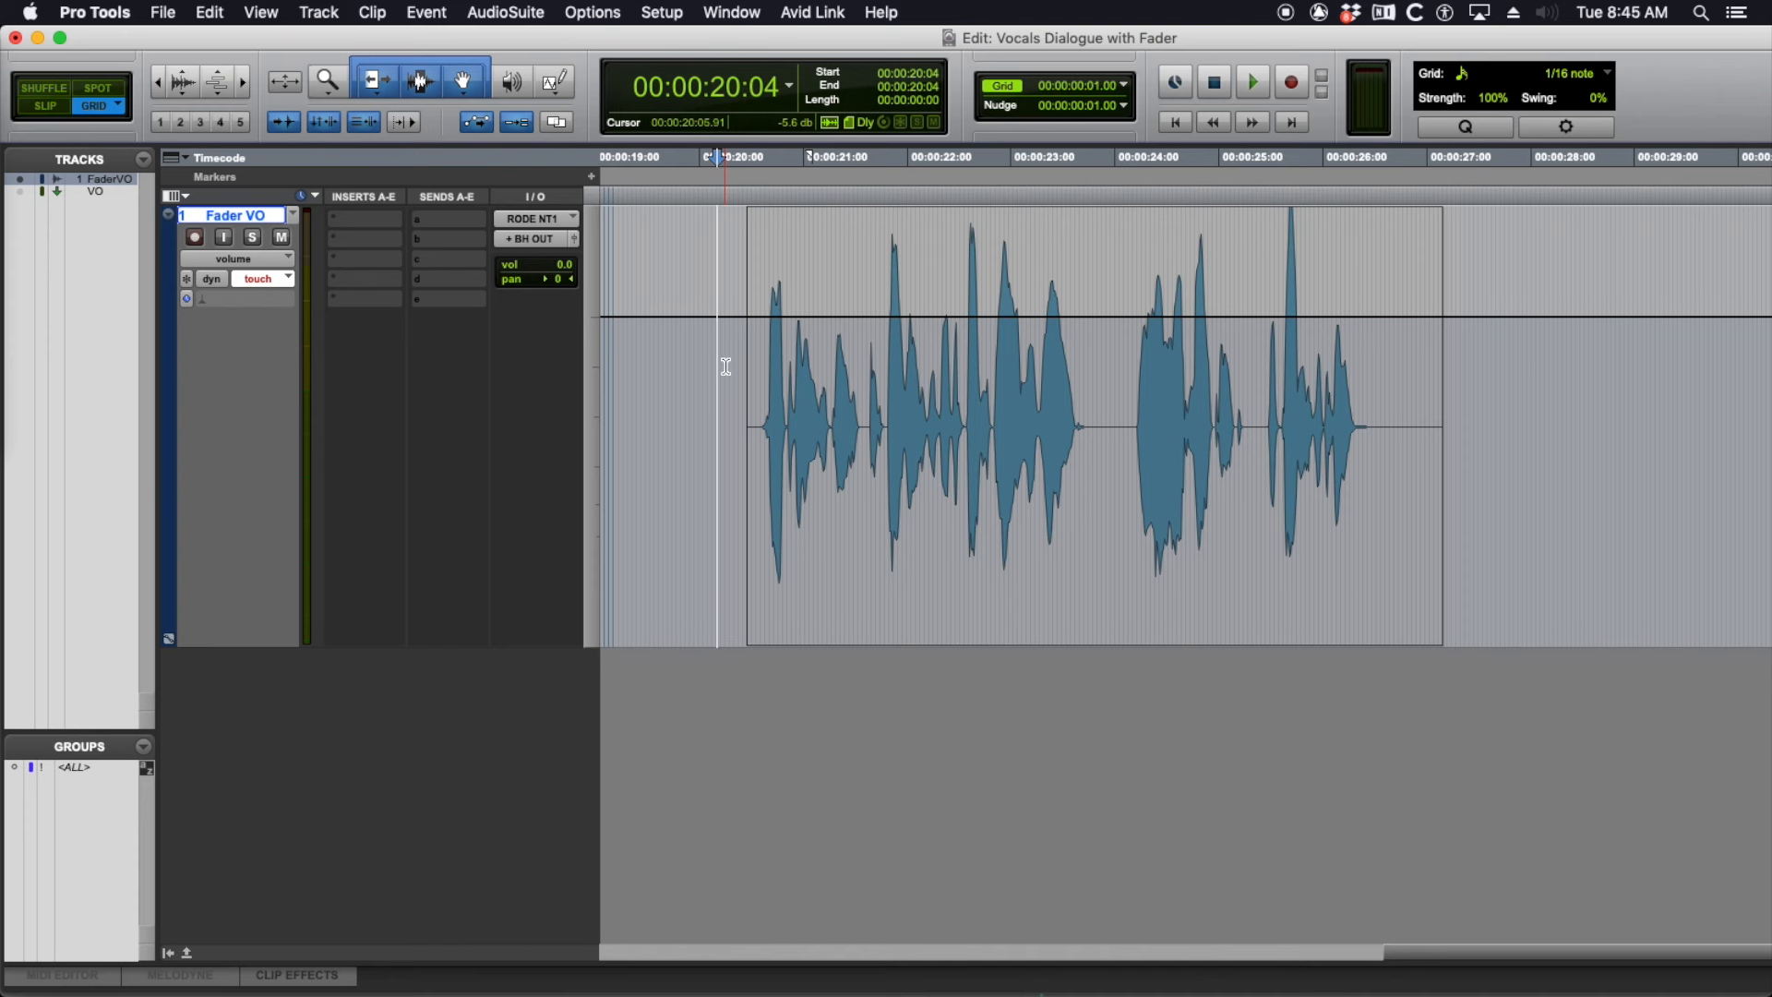
Step: Set the start point before the Aria clip, ride the Fader VO fader, then stop
{"action": "left_click", "coordinate": [1252, 82]}
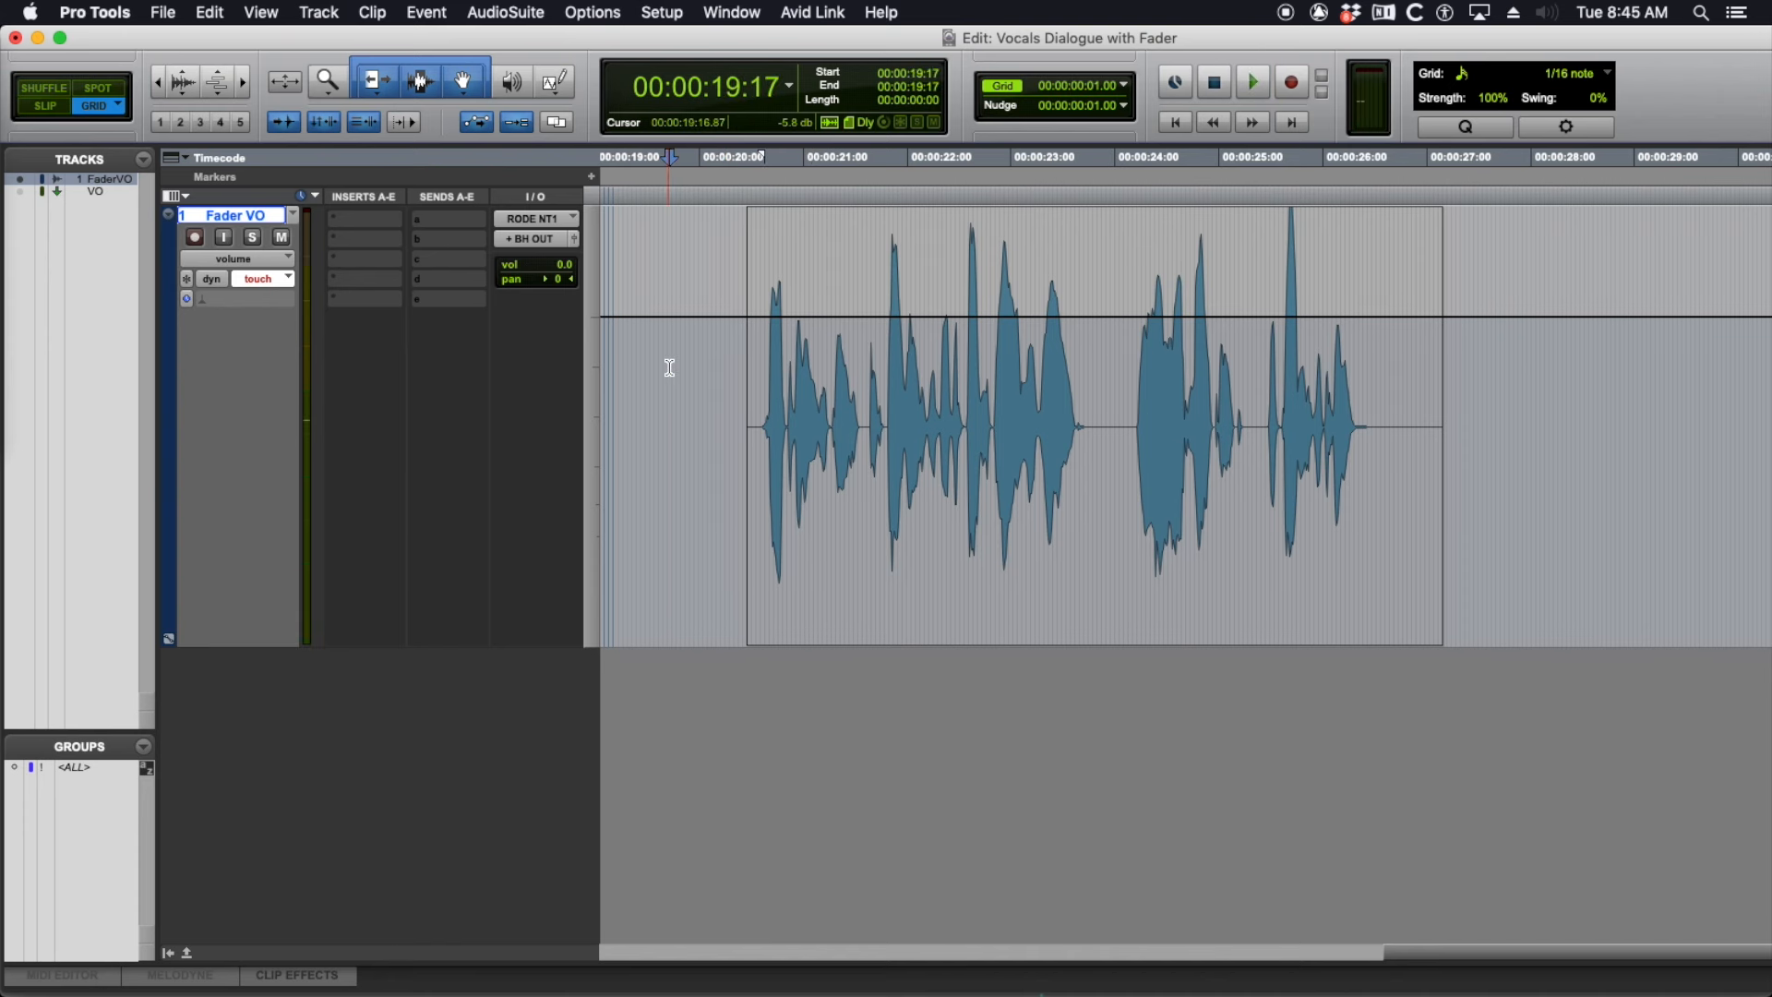
{"action": "left_click", "coordinate": [1249, 81]}
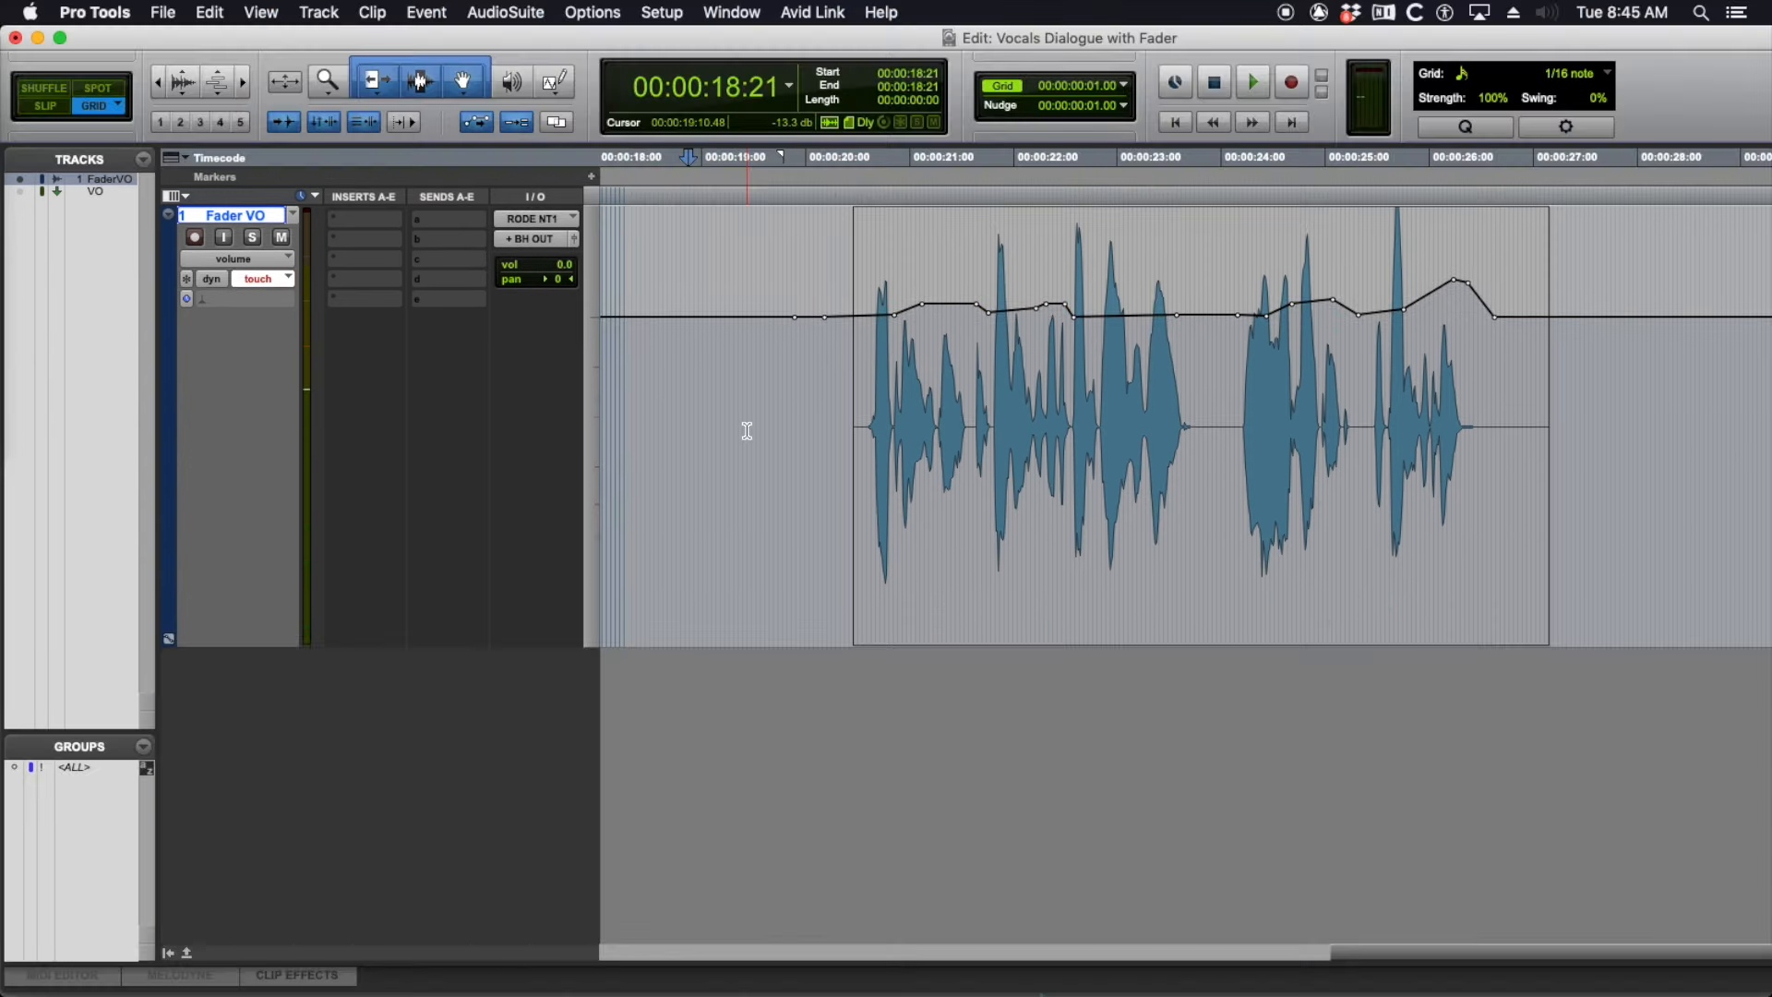
{"action": "scroll", "scroll_direction": "right", "scroll_amount": 3}
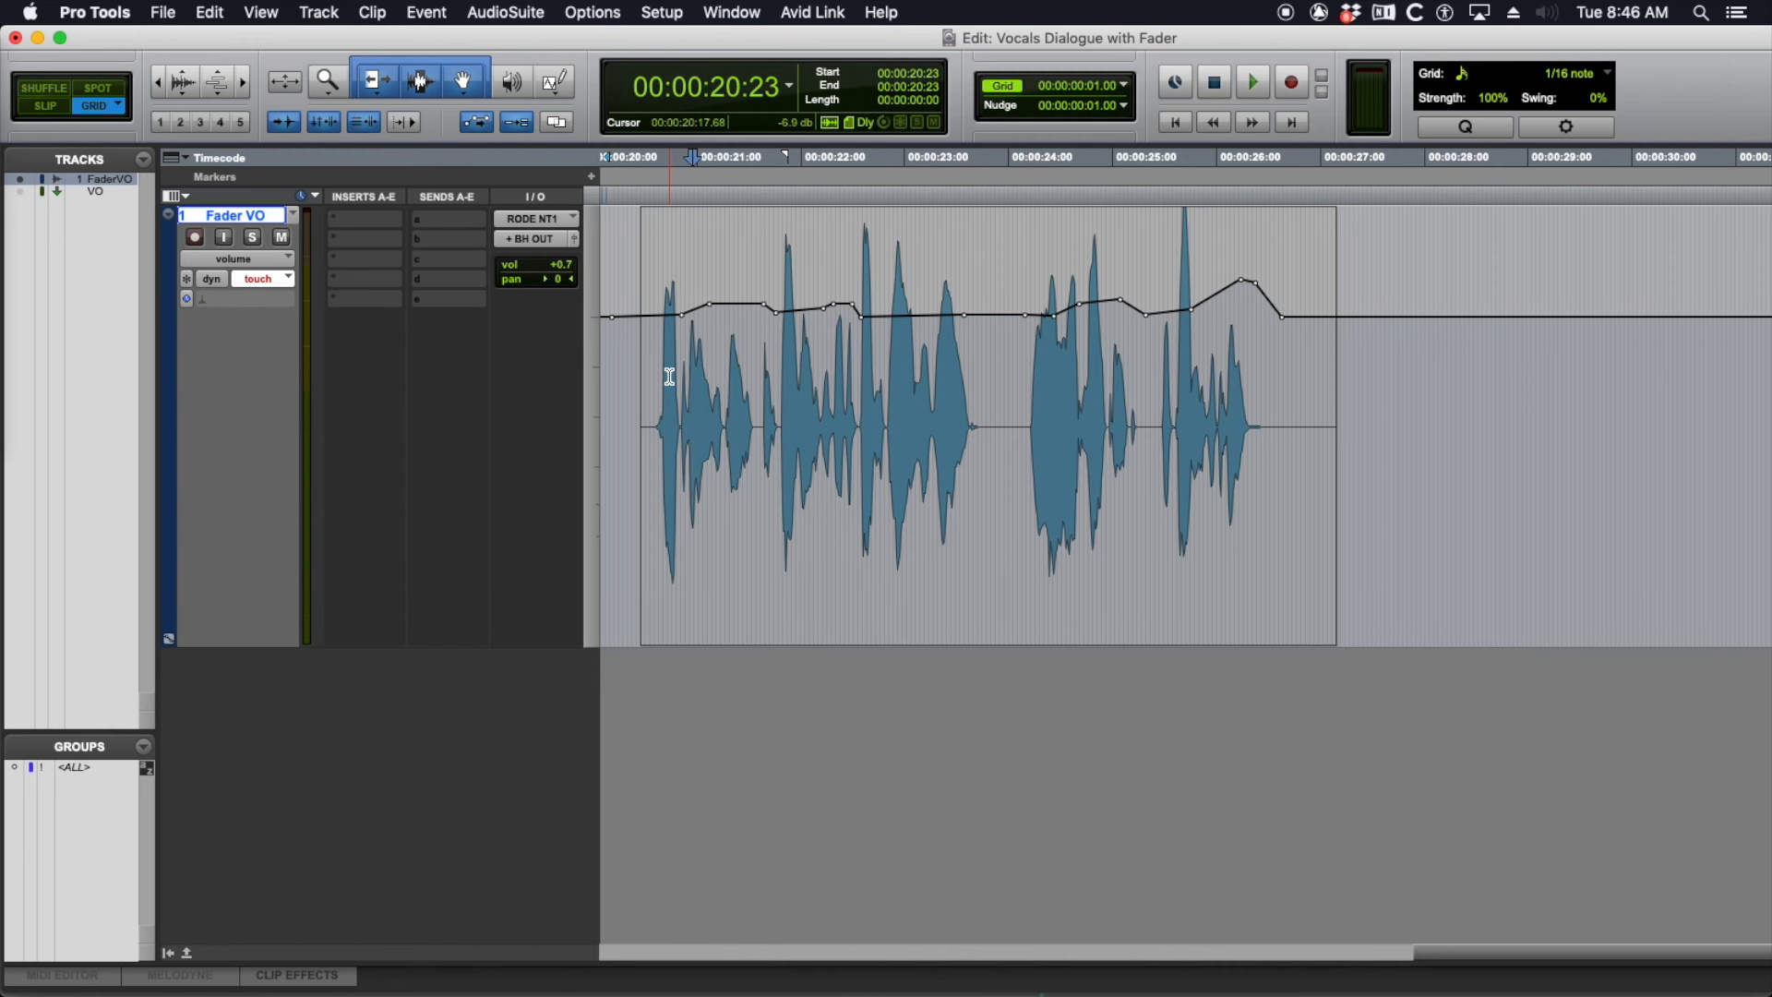
{"action": "left_click", "coordinate": [691, 418]}
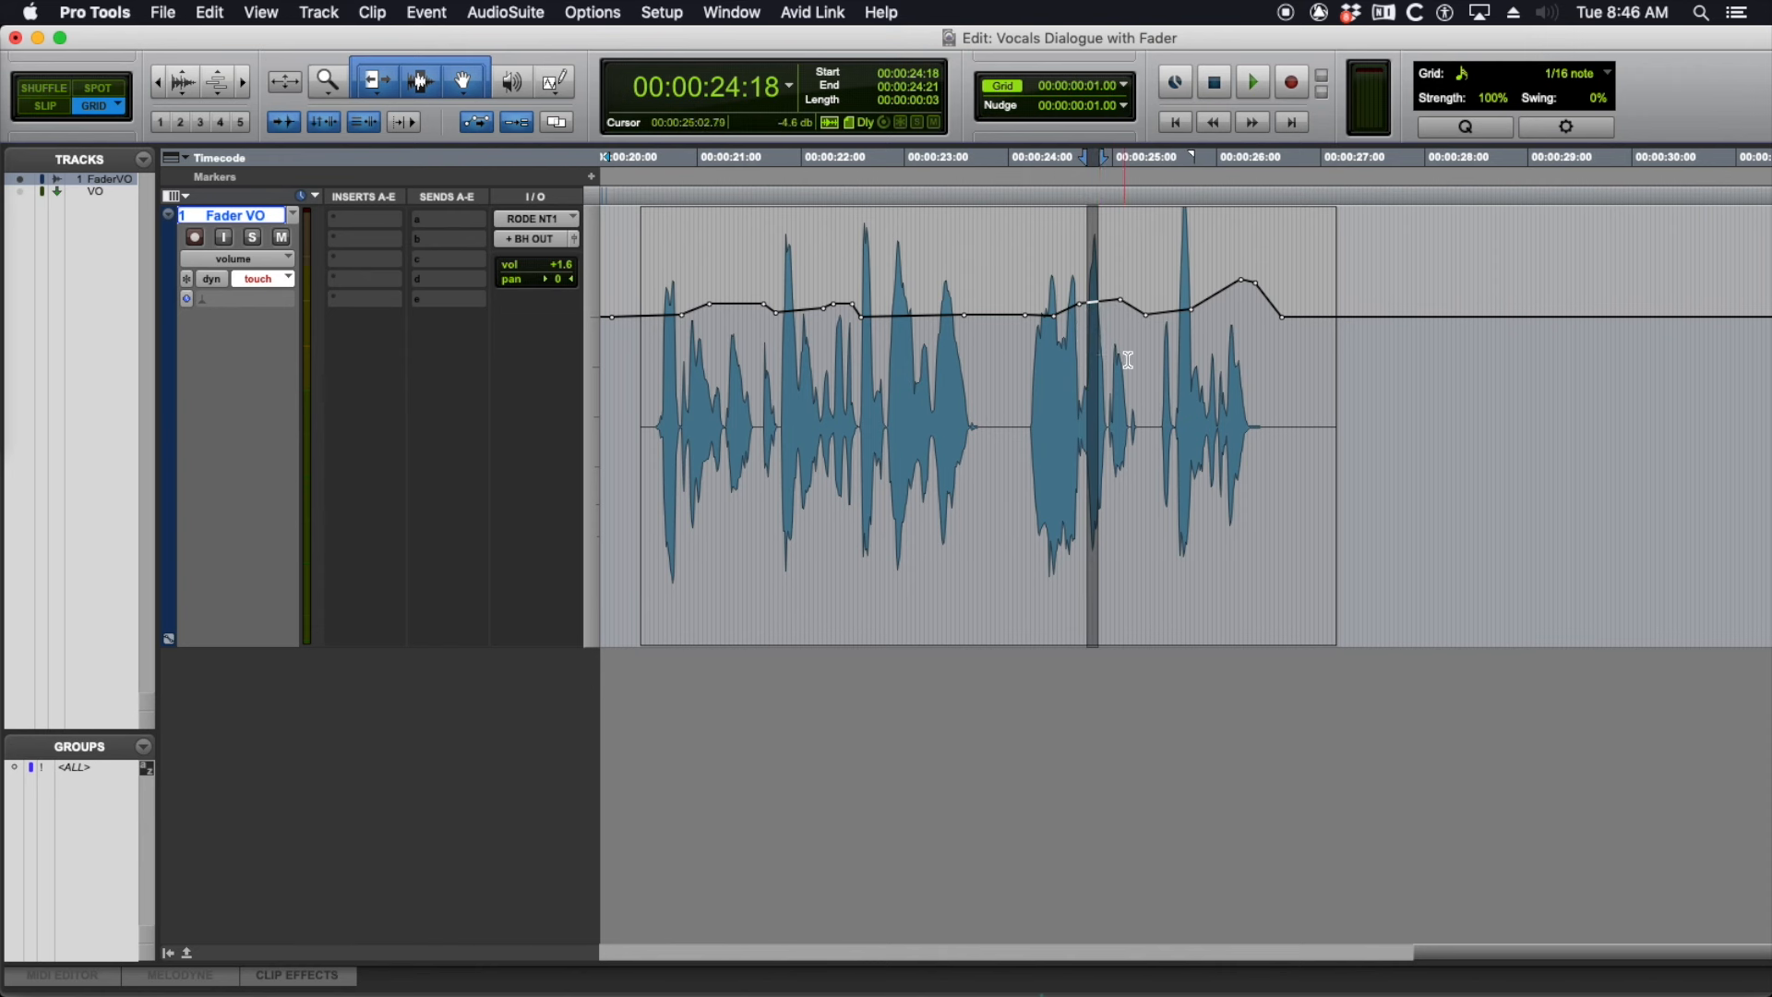
{"action": "left_click", "coordinate": [1214, 82]}
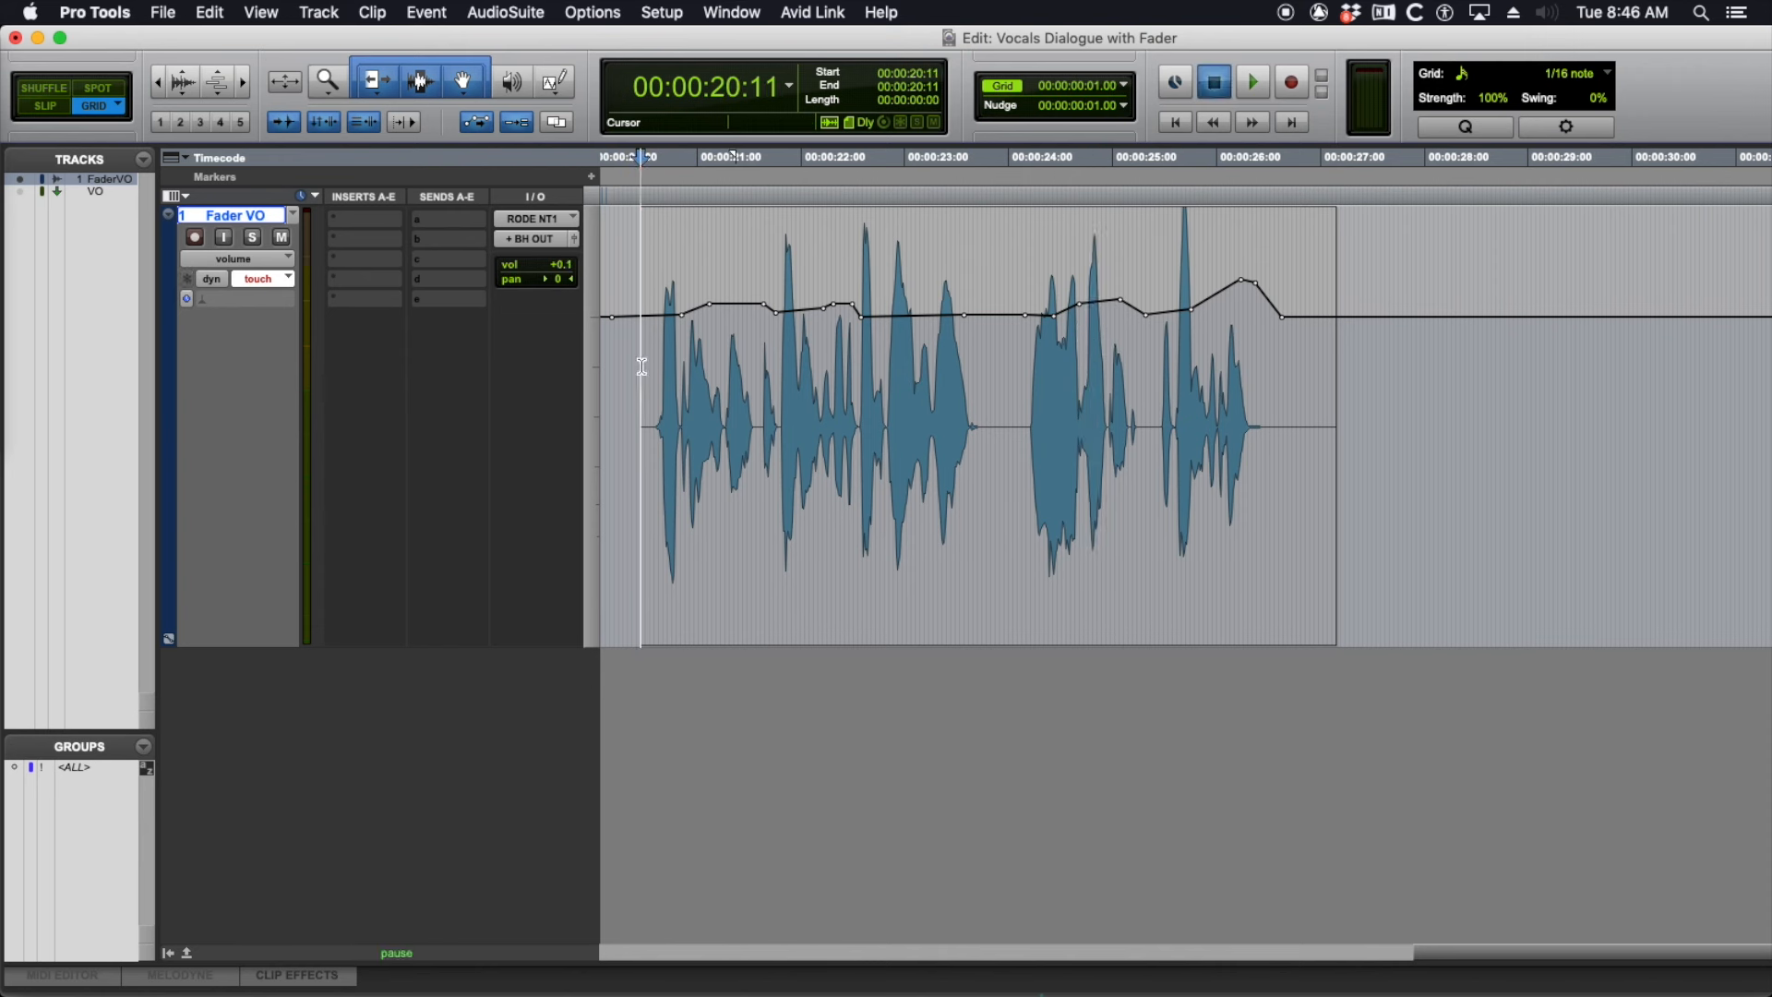
Step: Undo the recorded ride, returning the Fader VO volume line to flat 0 dB
{"action": "left_click", "coordinate": [1250, 82]}
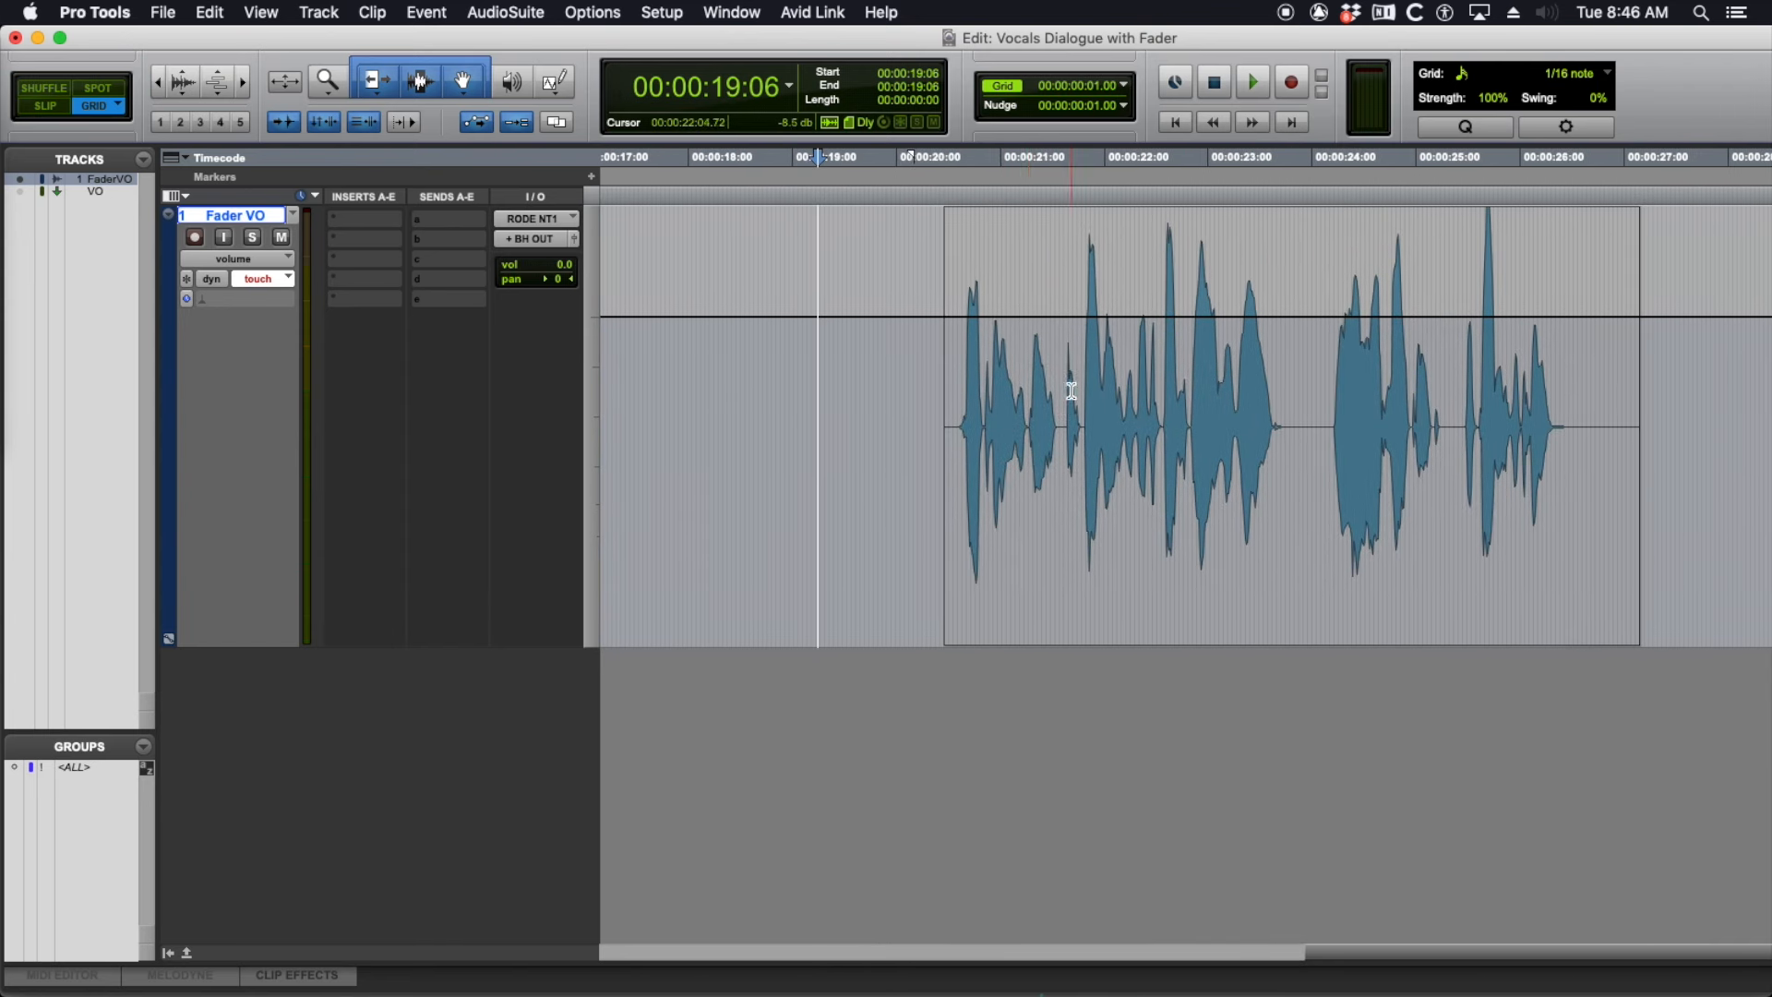
Step: Write a fresh half-speed Touch volume ride across the Aria clip on Fader VO
{"action": "left_click", "coordinate": [819, 369]}
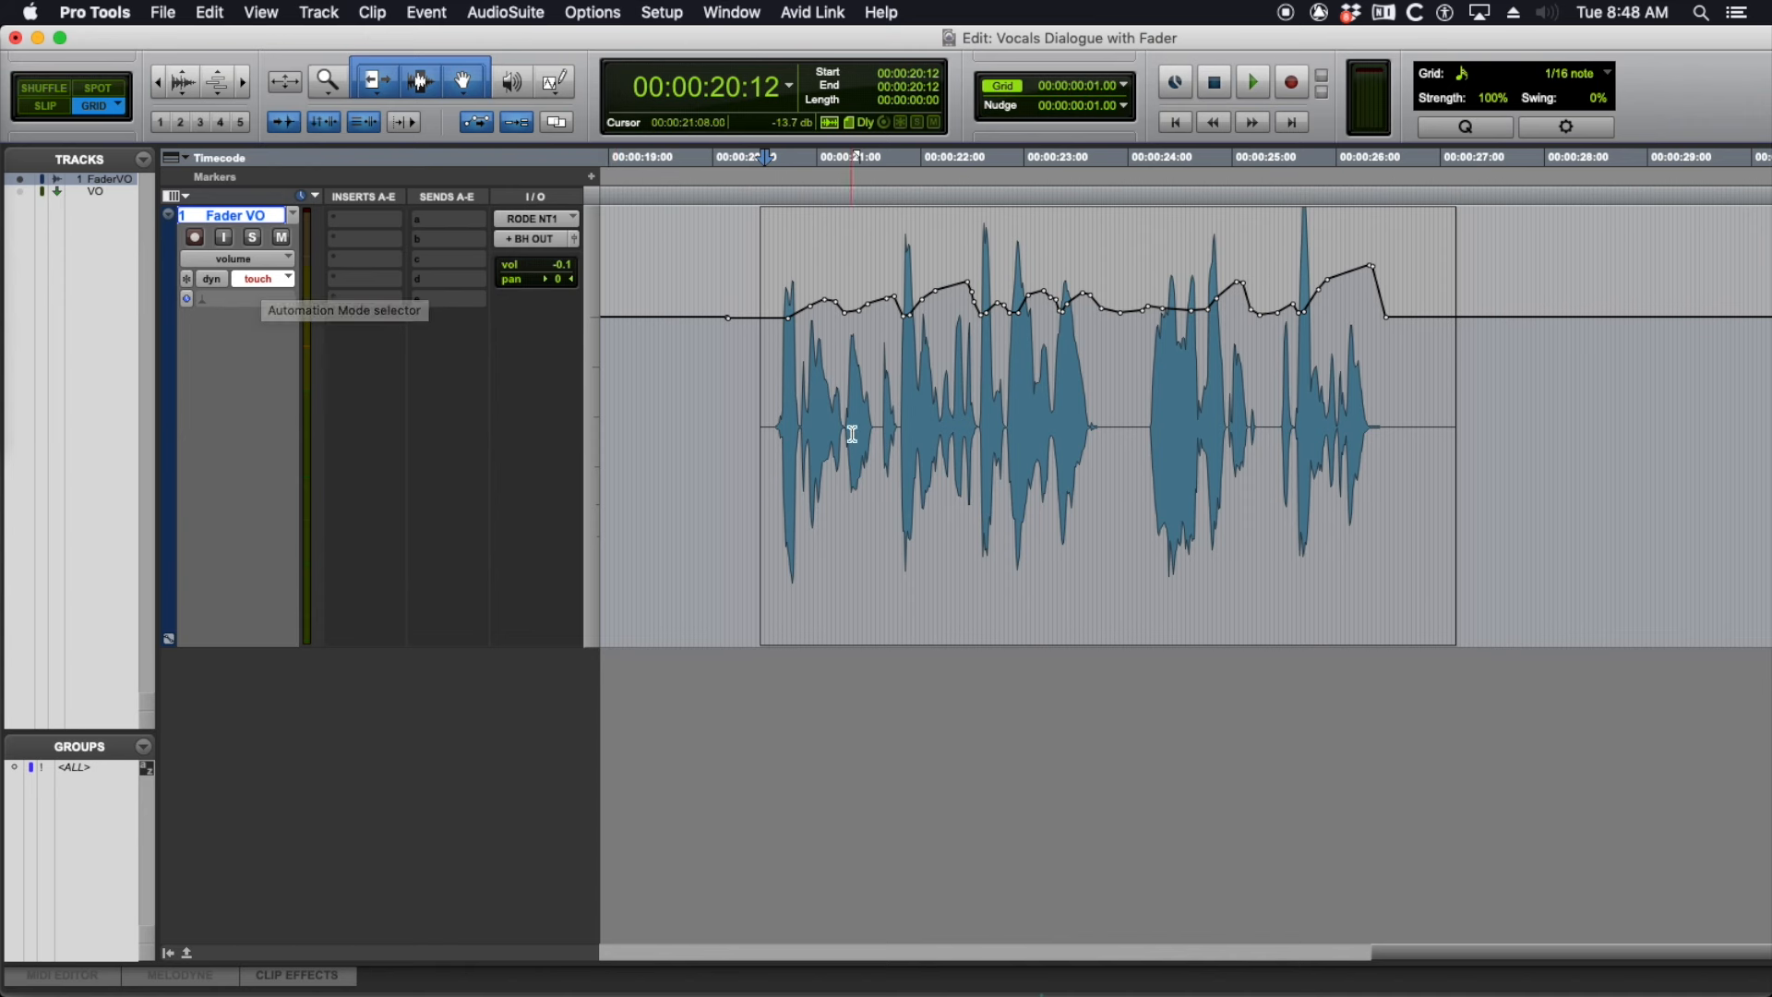
{"action": "left_click", "coordinate": [1252, 82]}
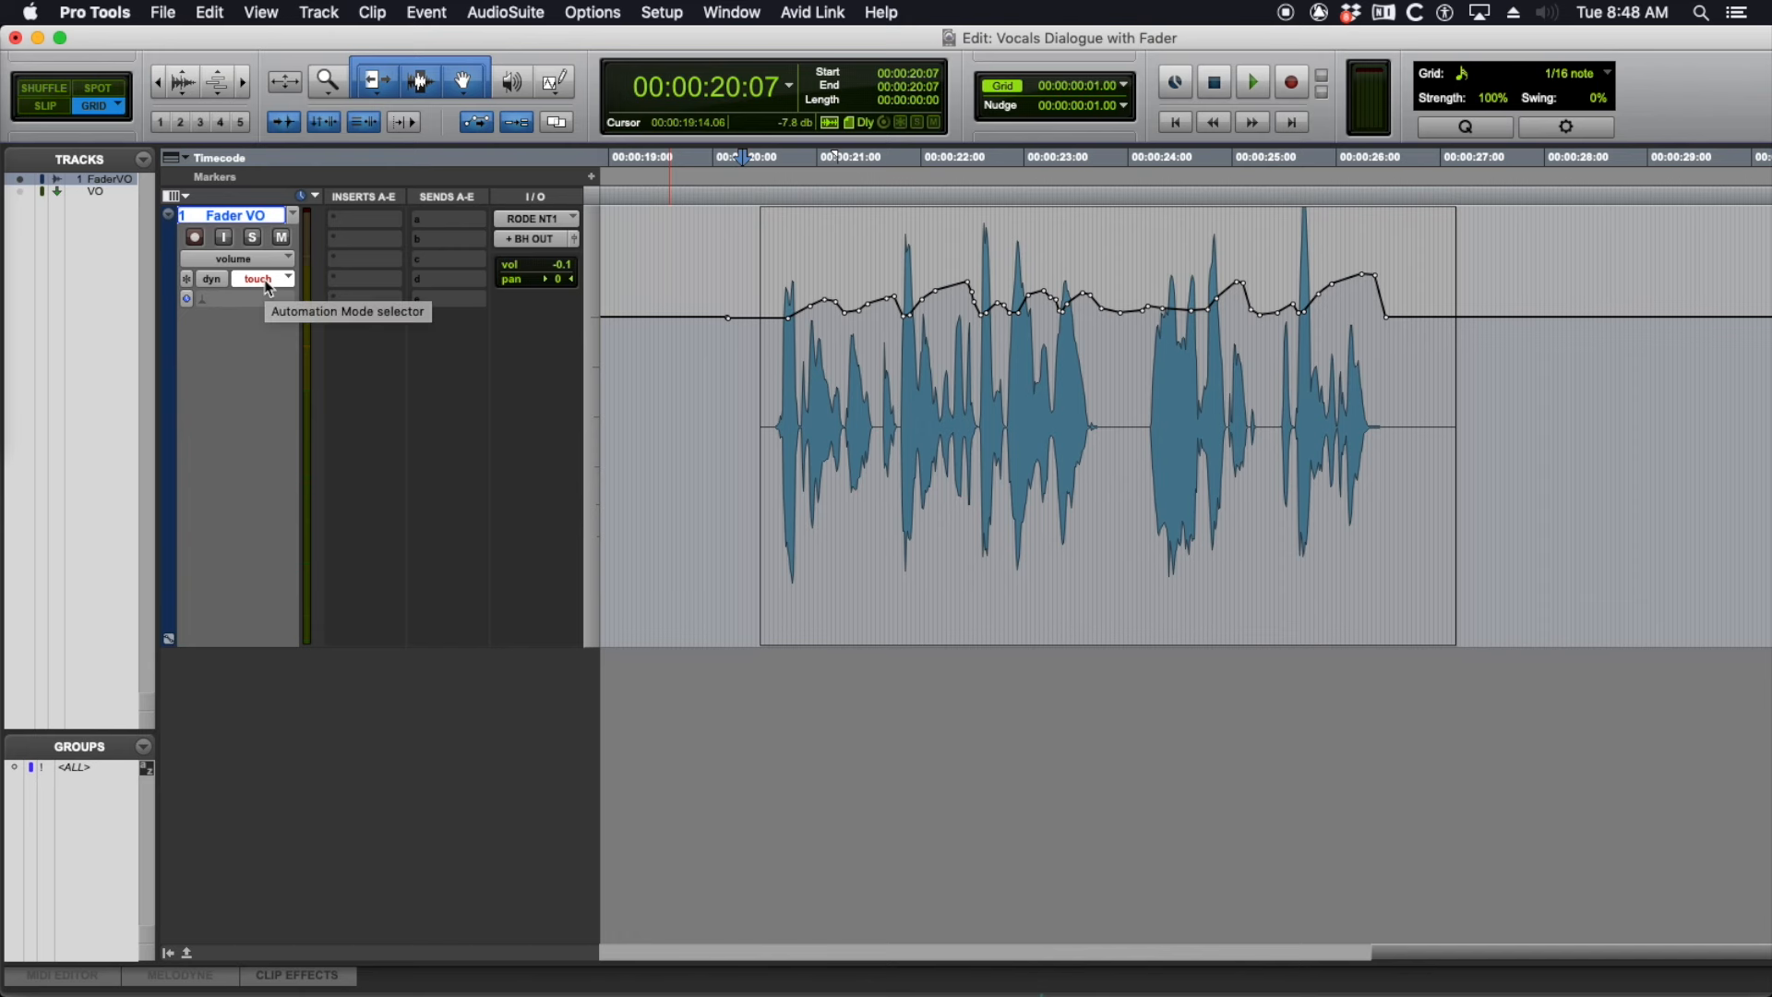
Step: Open the Fader VO automation mode menu, close it unchanged, then reopen it
{"action": "left_click", "coordinate": [257, 279]}
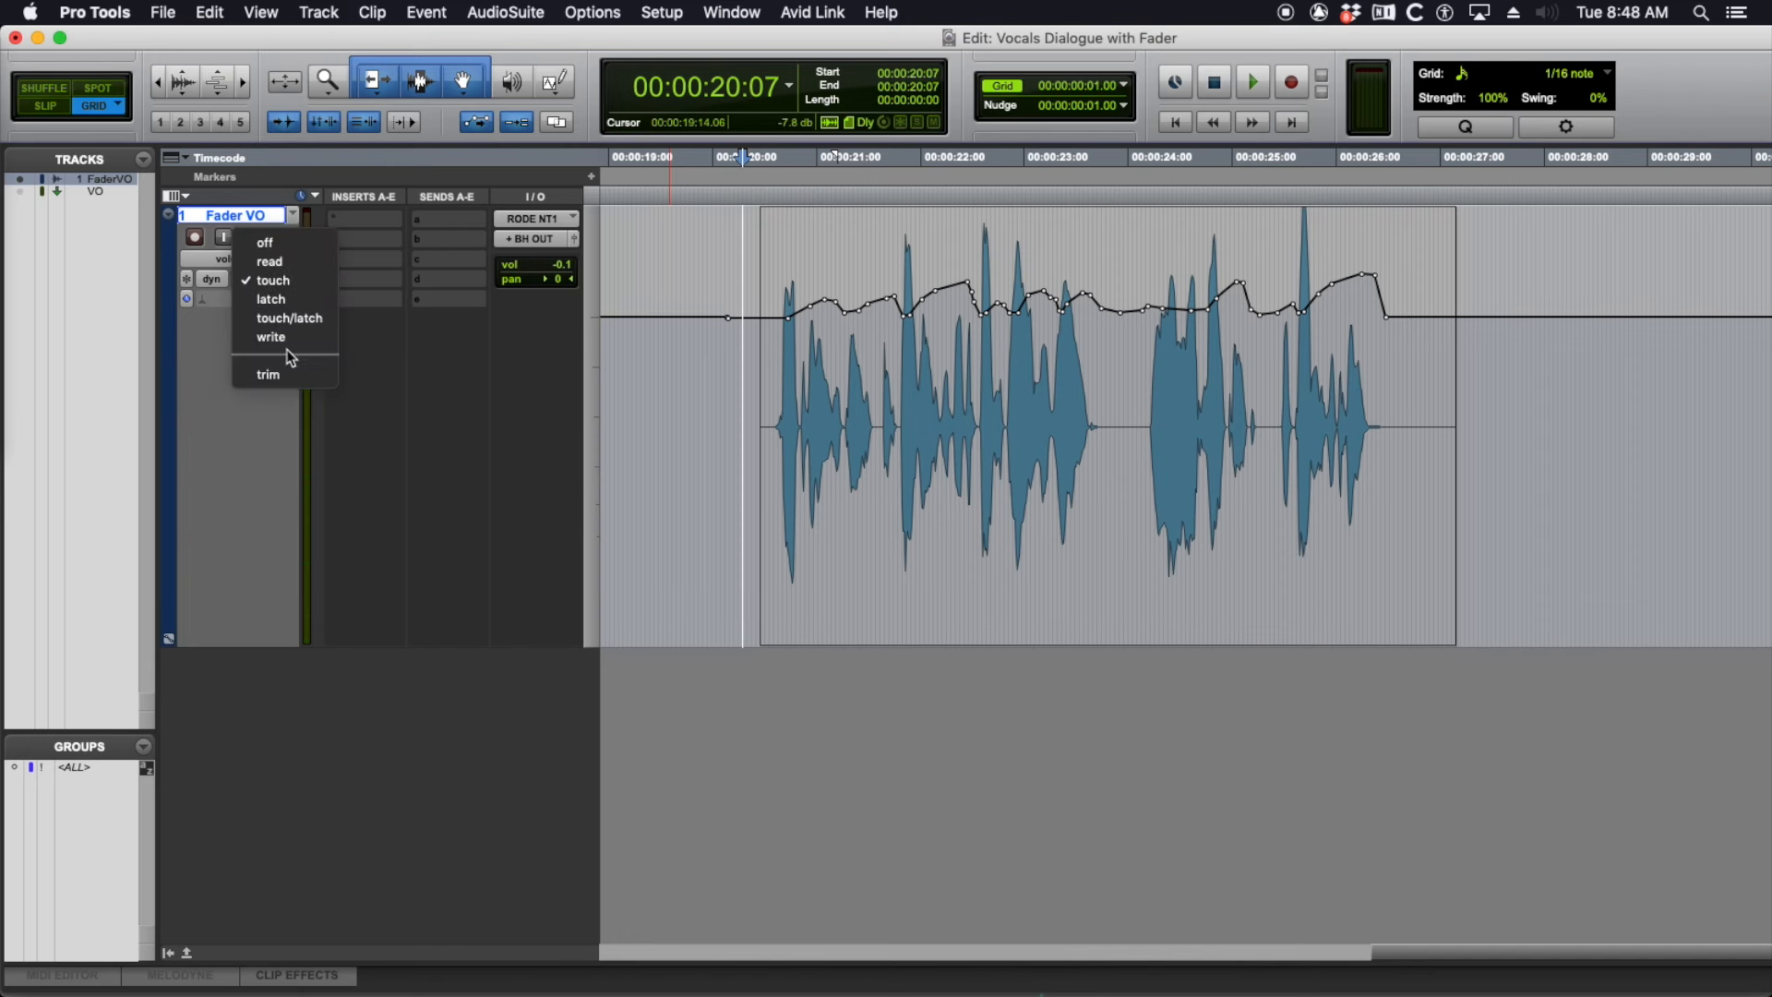
{"action": "left_click", "coordinate": [272, 280]}
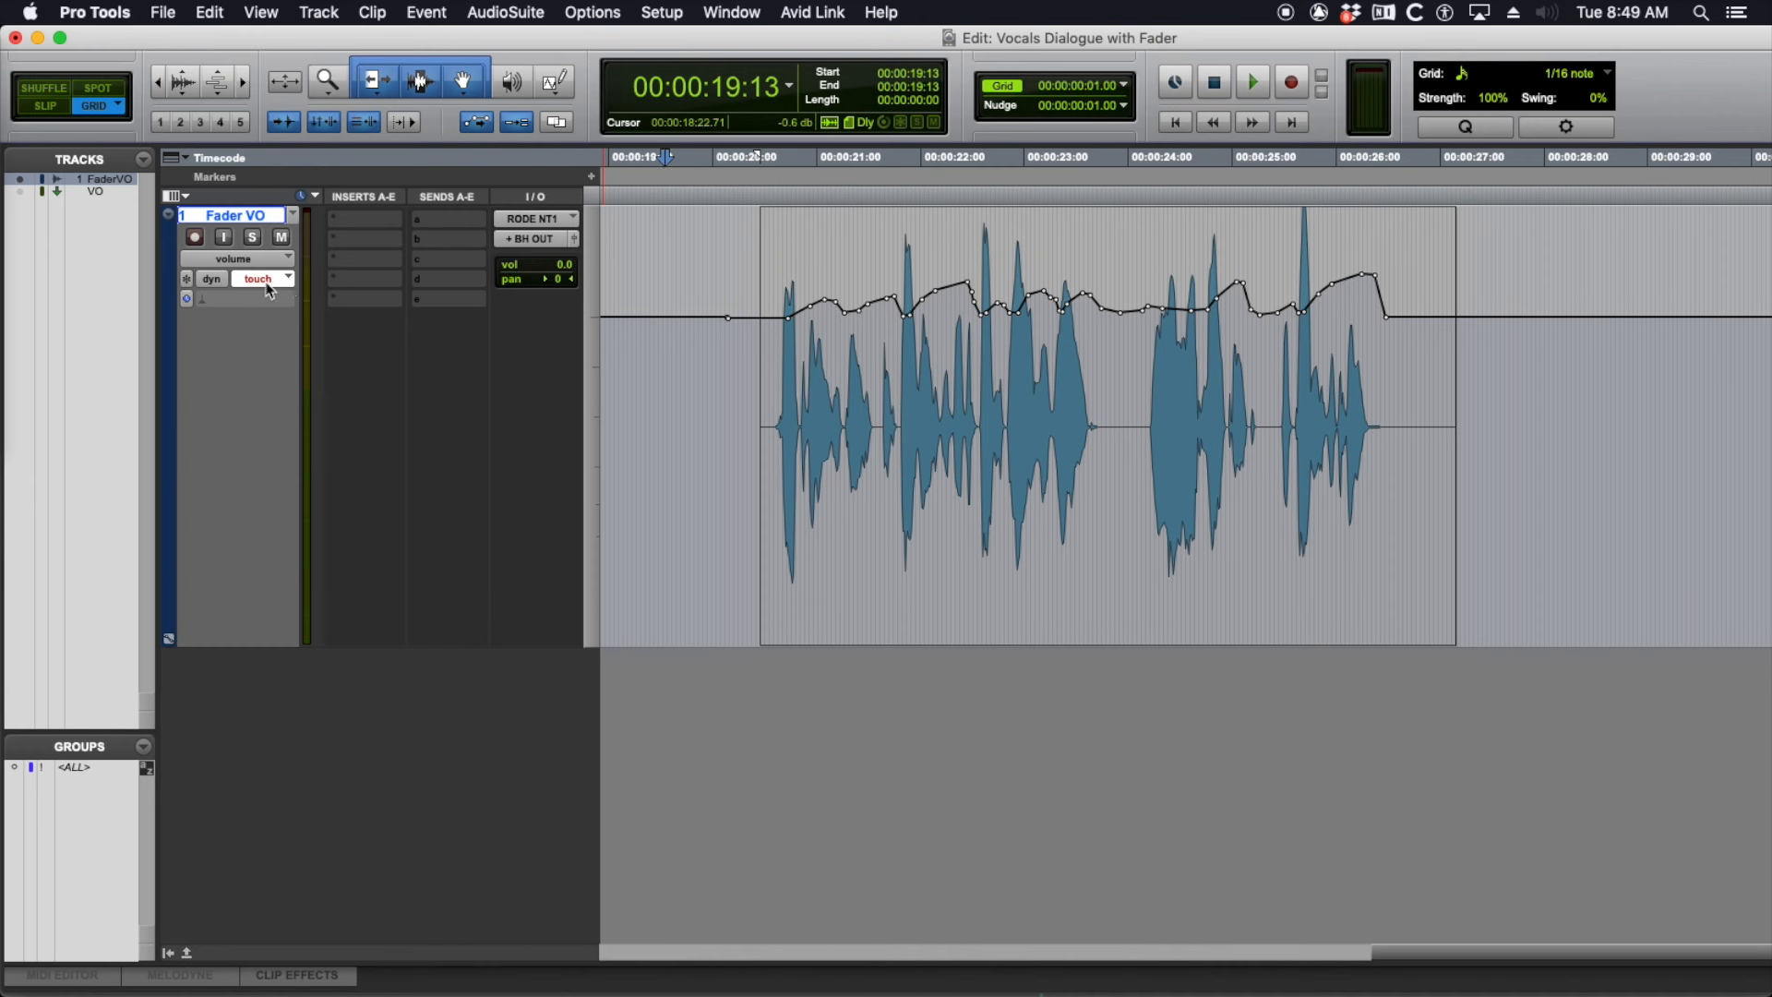
{"action": "mouse_move", "coordinate": [263, 279]}
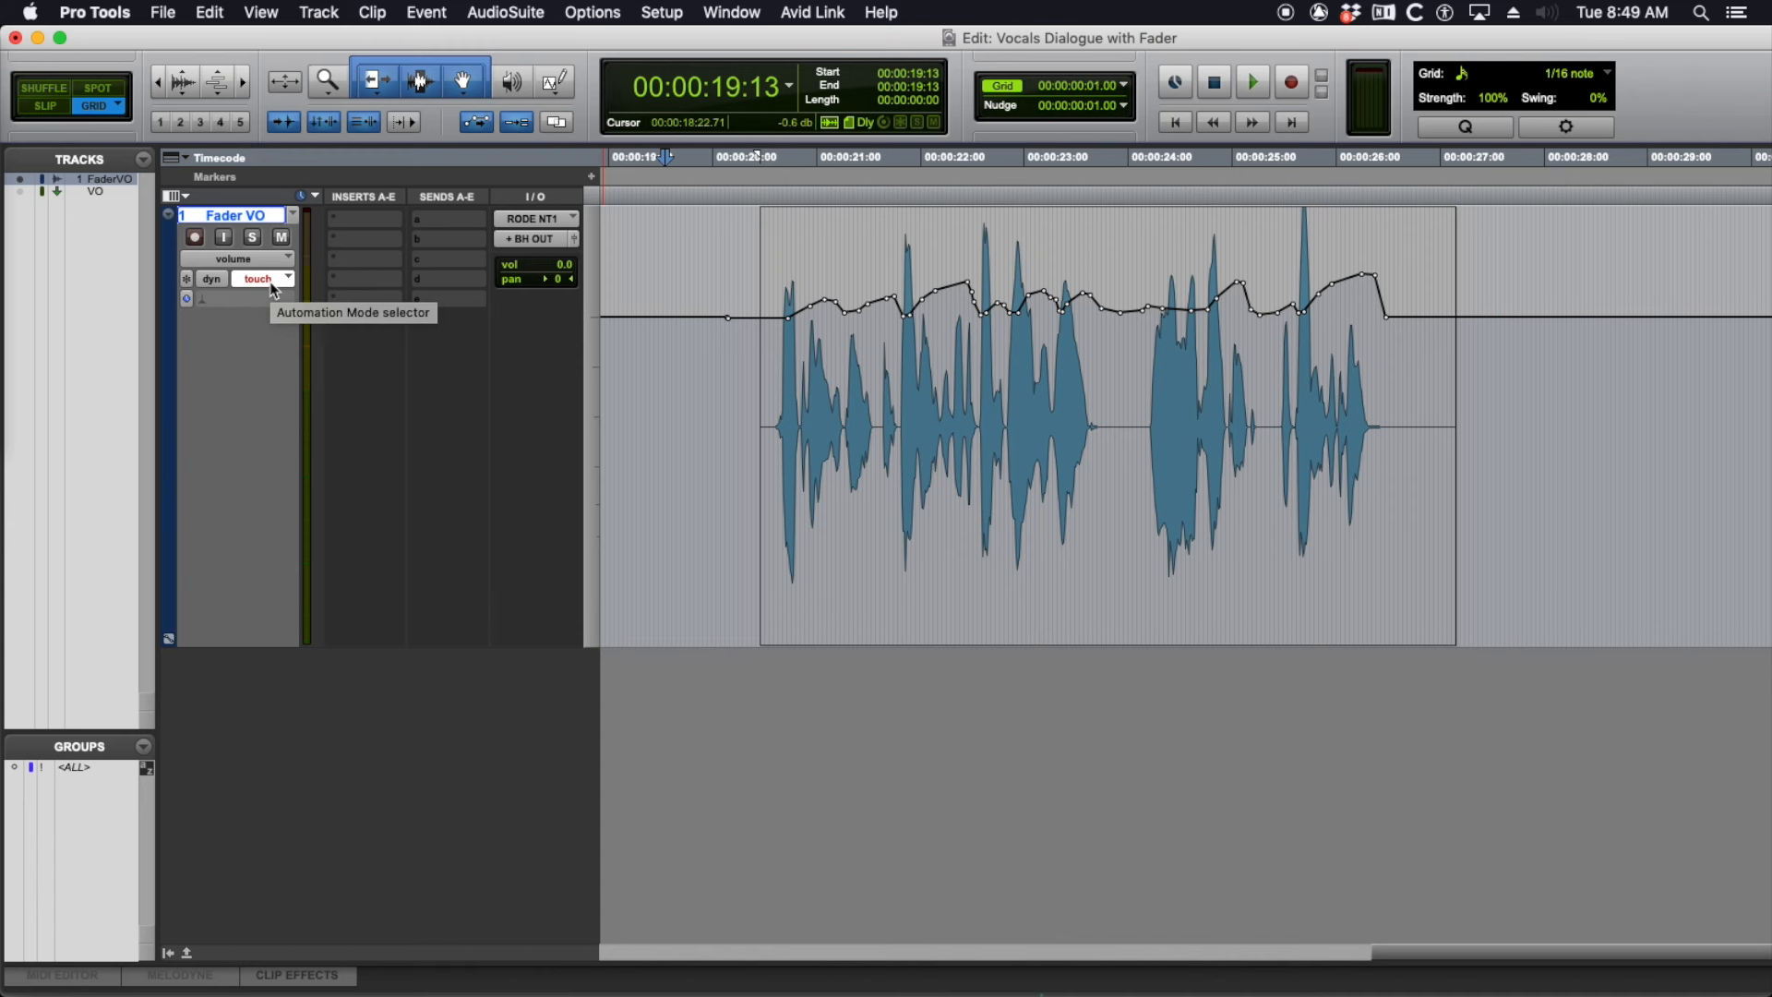
{"action": "left_click", "coordinate": [262, 279]}
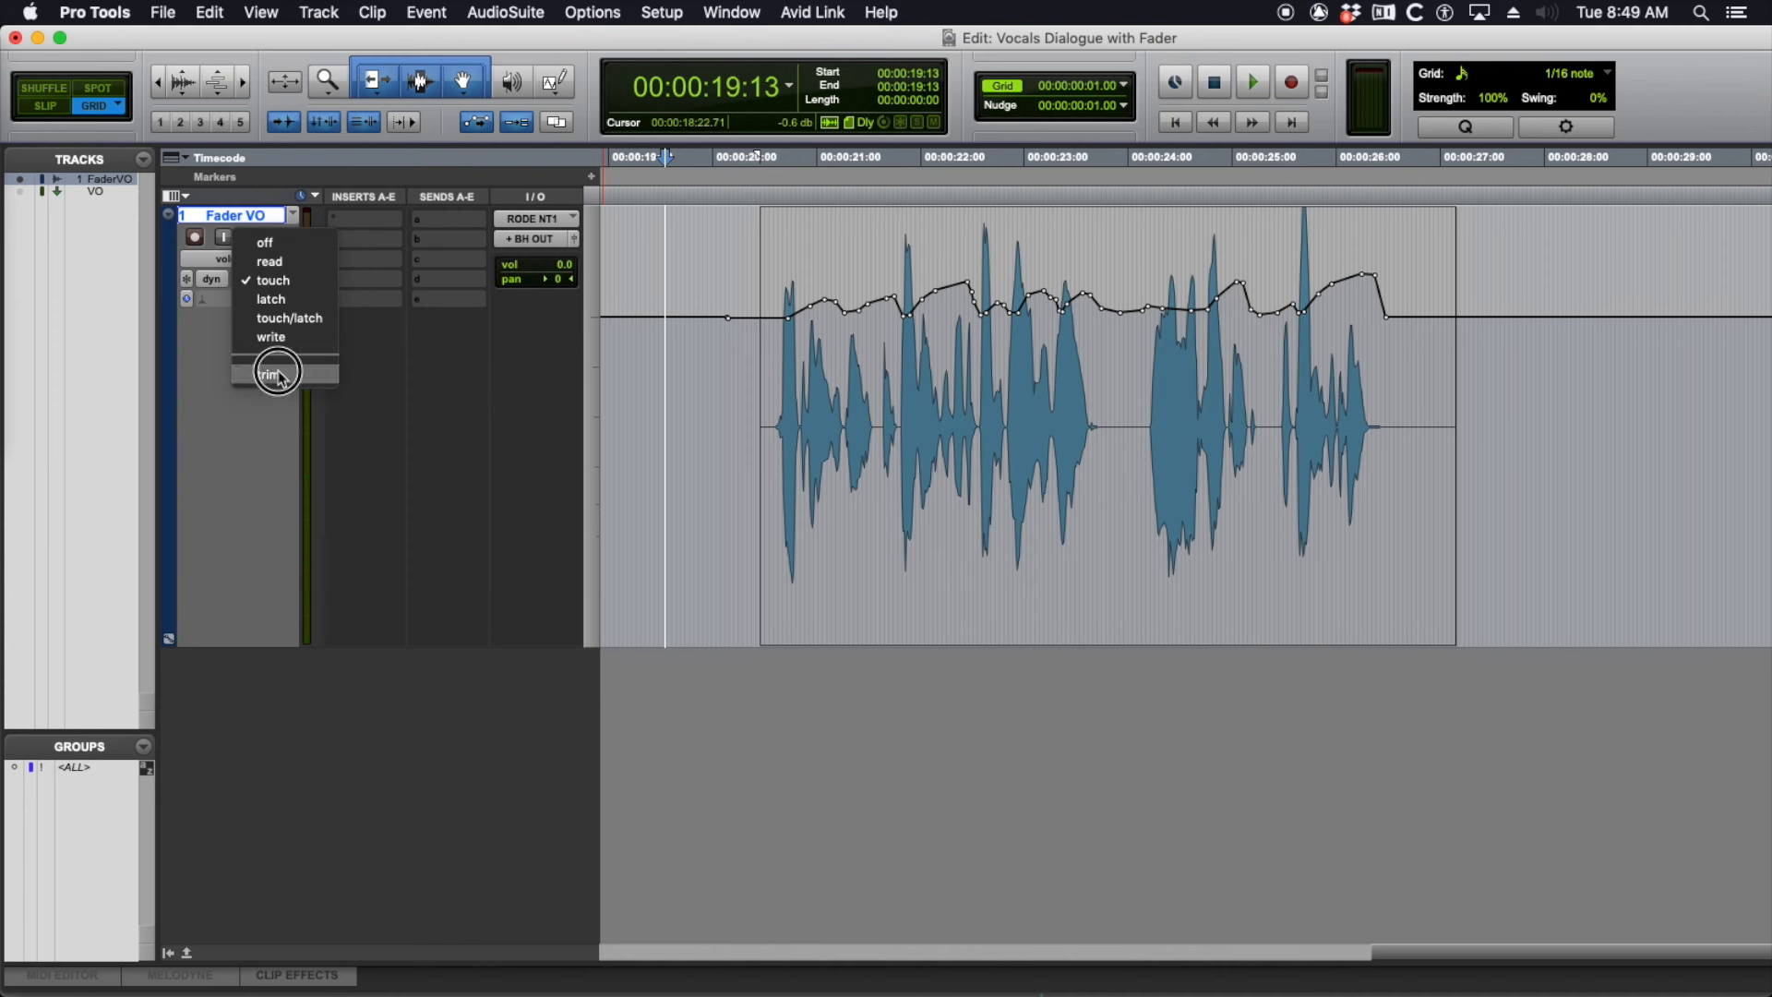
Step: Choose Trim so Fader VO switches to Touch/Trim with a trim line over the ride
{"action": "left_click", "coordinate": [272, 281]}
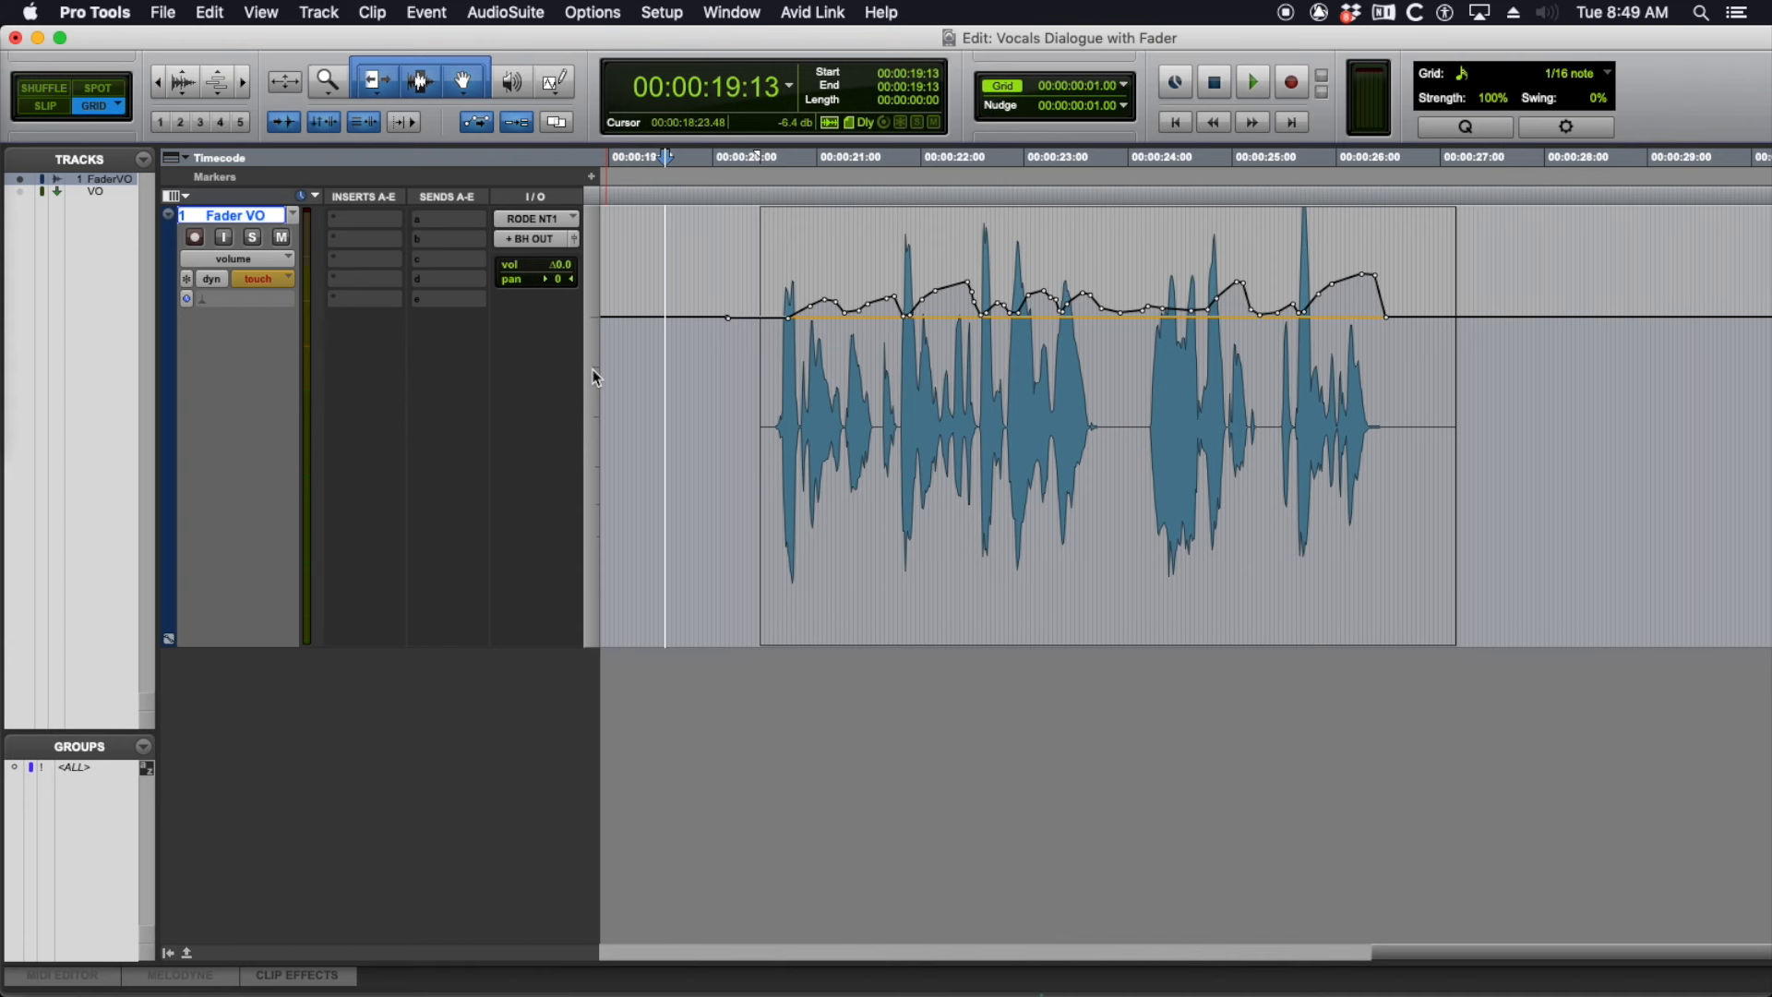
{"action": "mouse_move", "coordinate": [366, 272]}
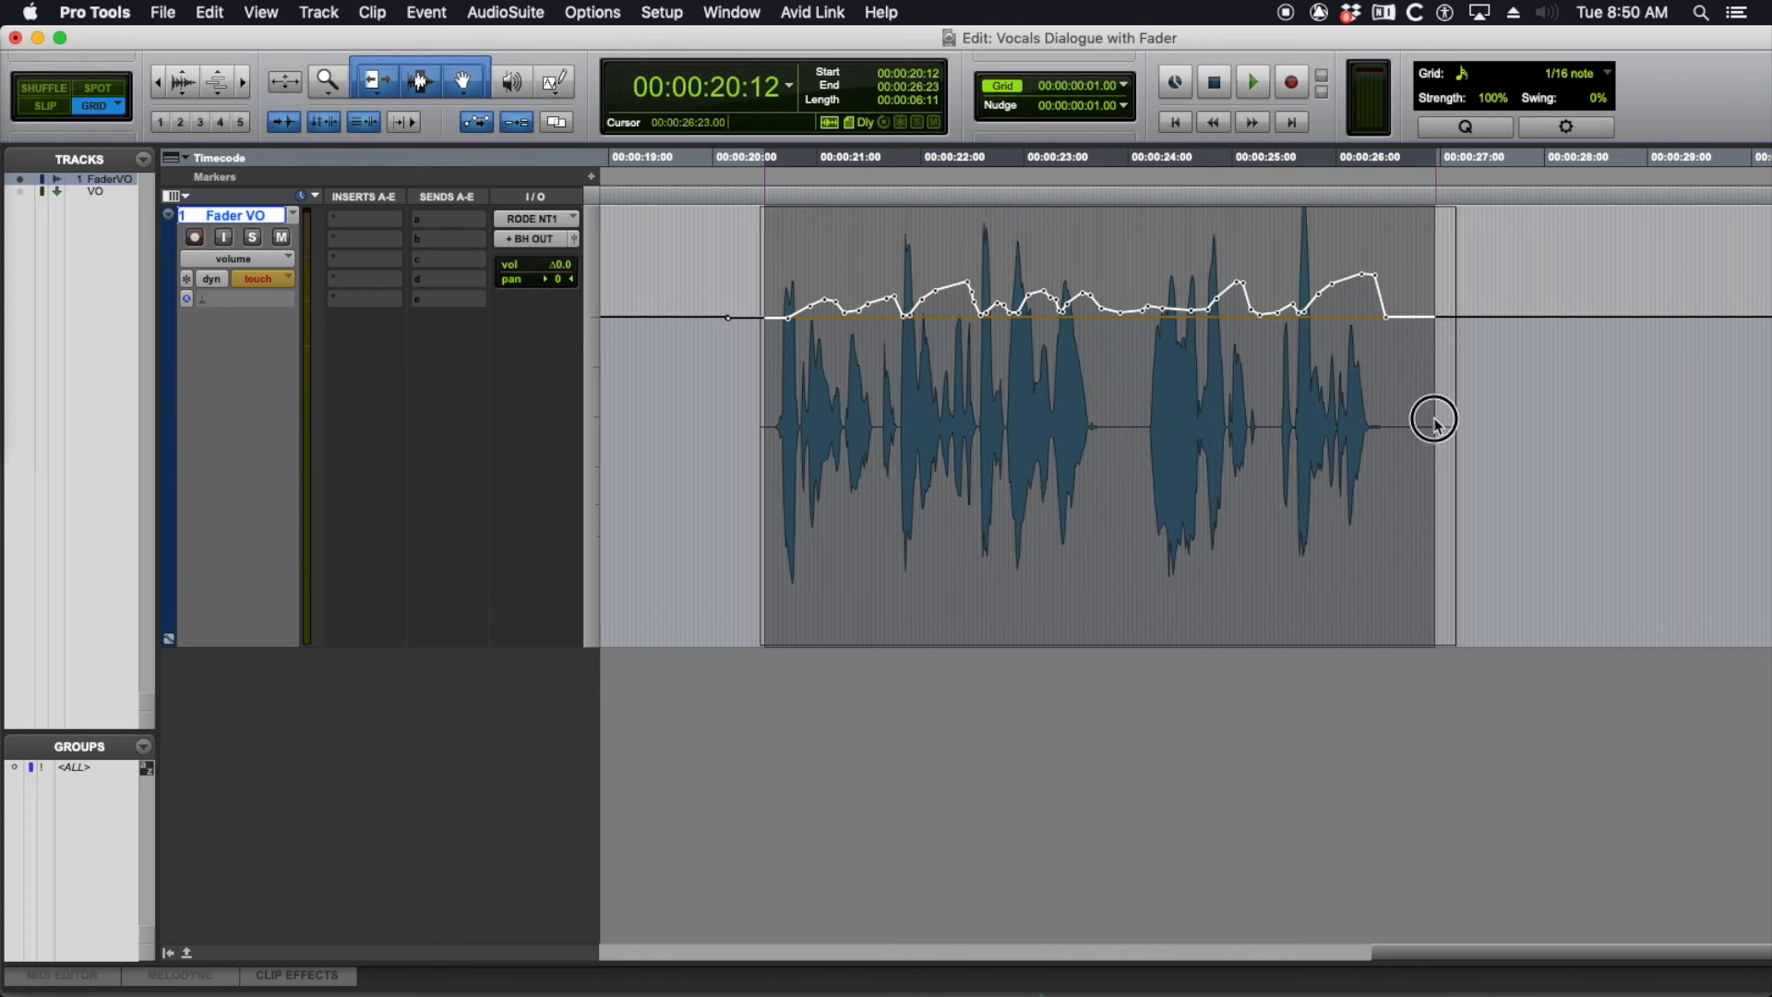
{"action": "left_click", "coordinate": [888, 423]}
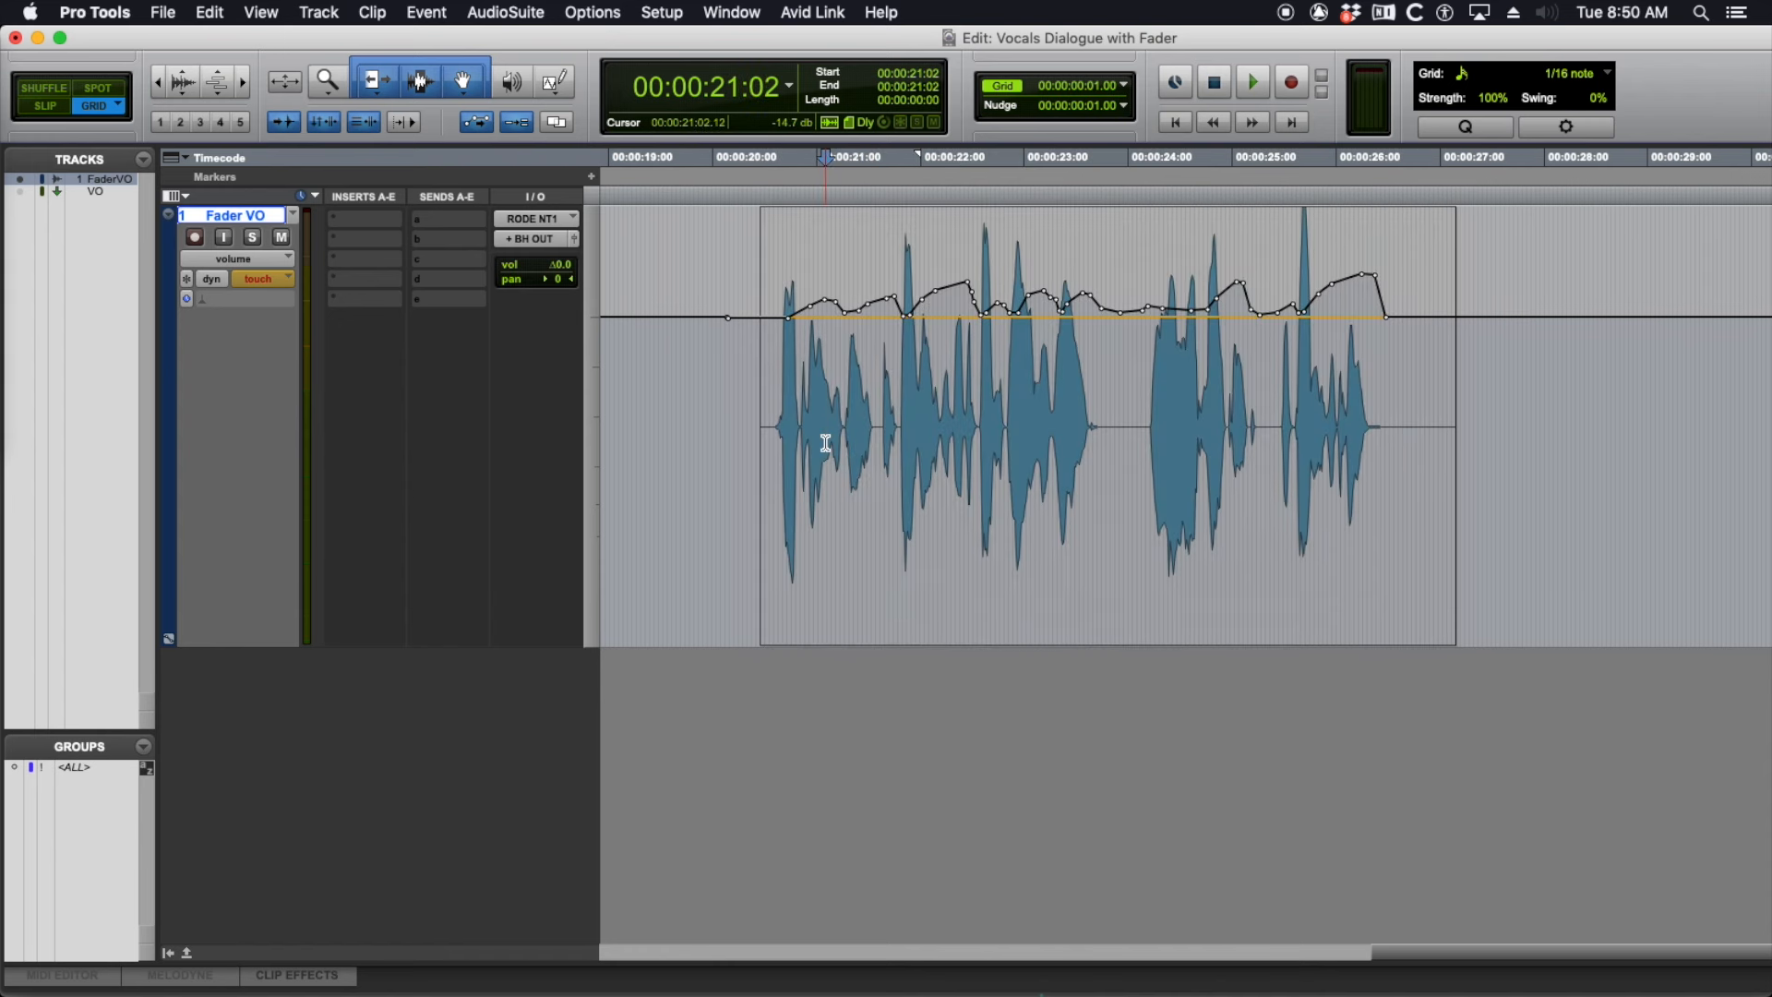
{"action": "left_click", "coordinate": [825, 441]}
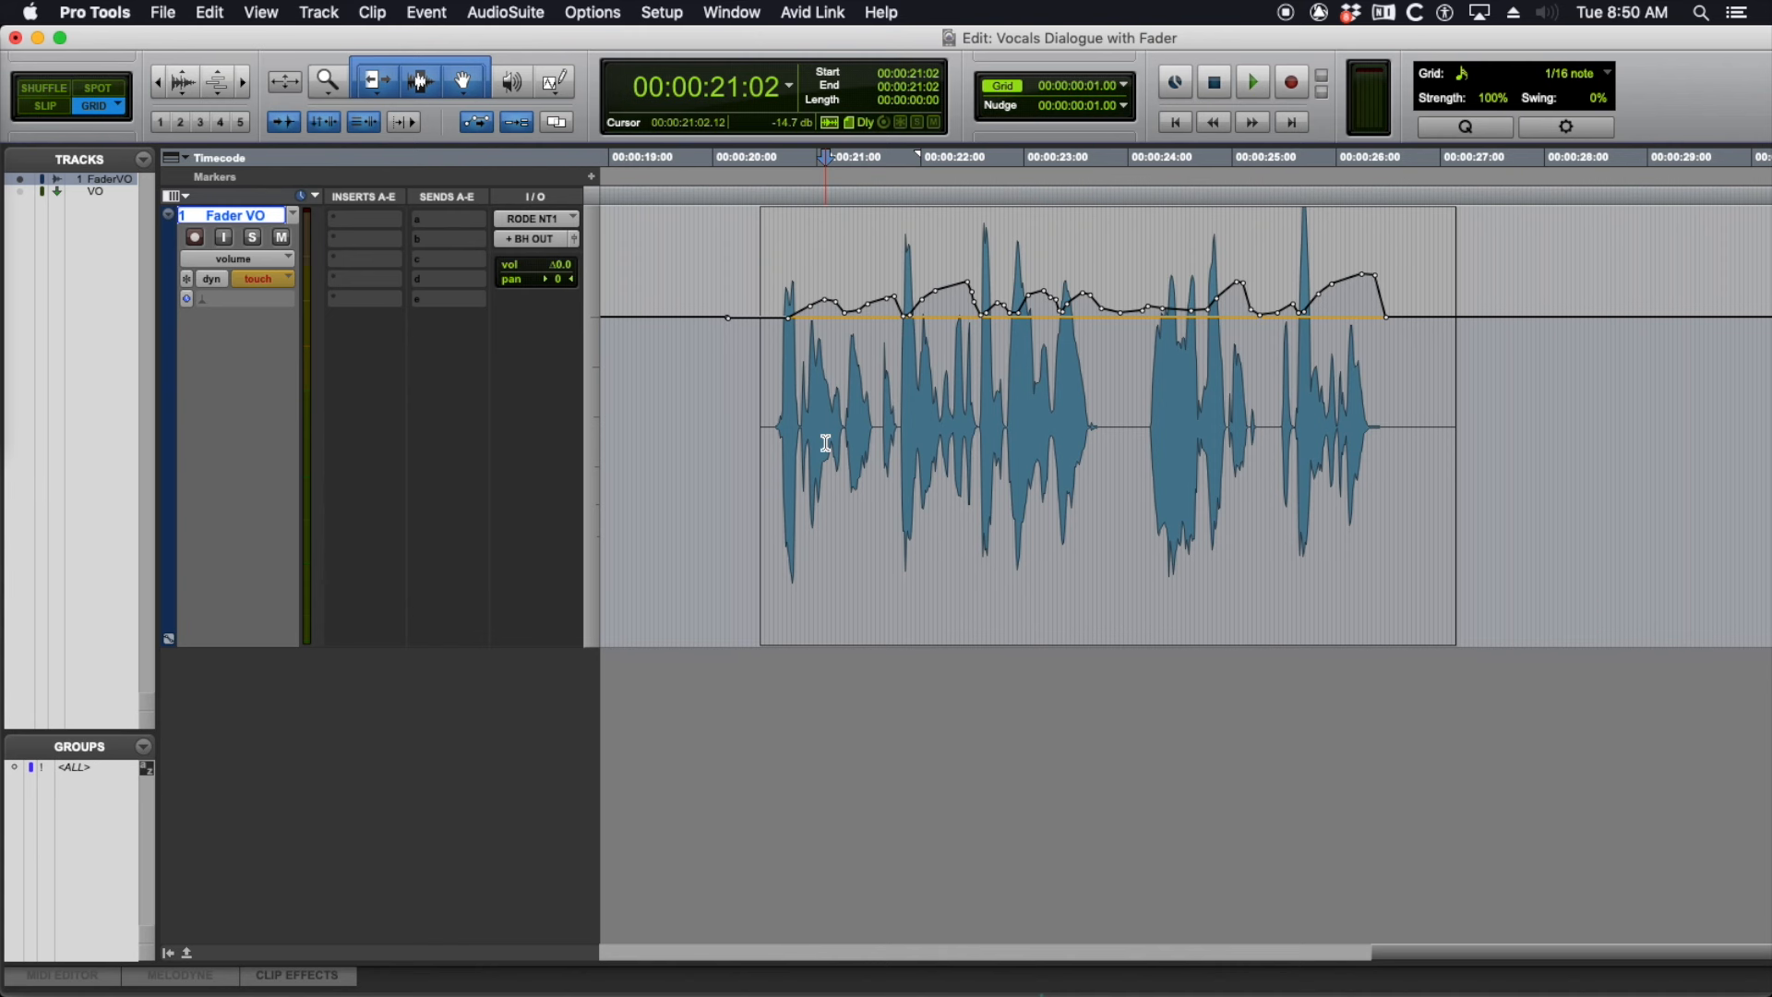
{"action": "left_click", "coordinate": [825, 442]}
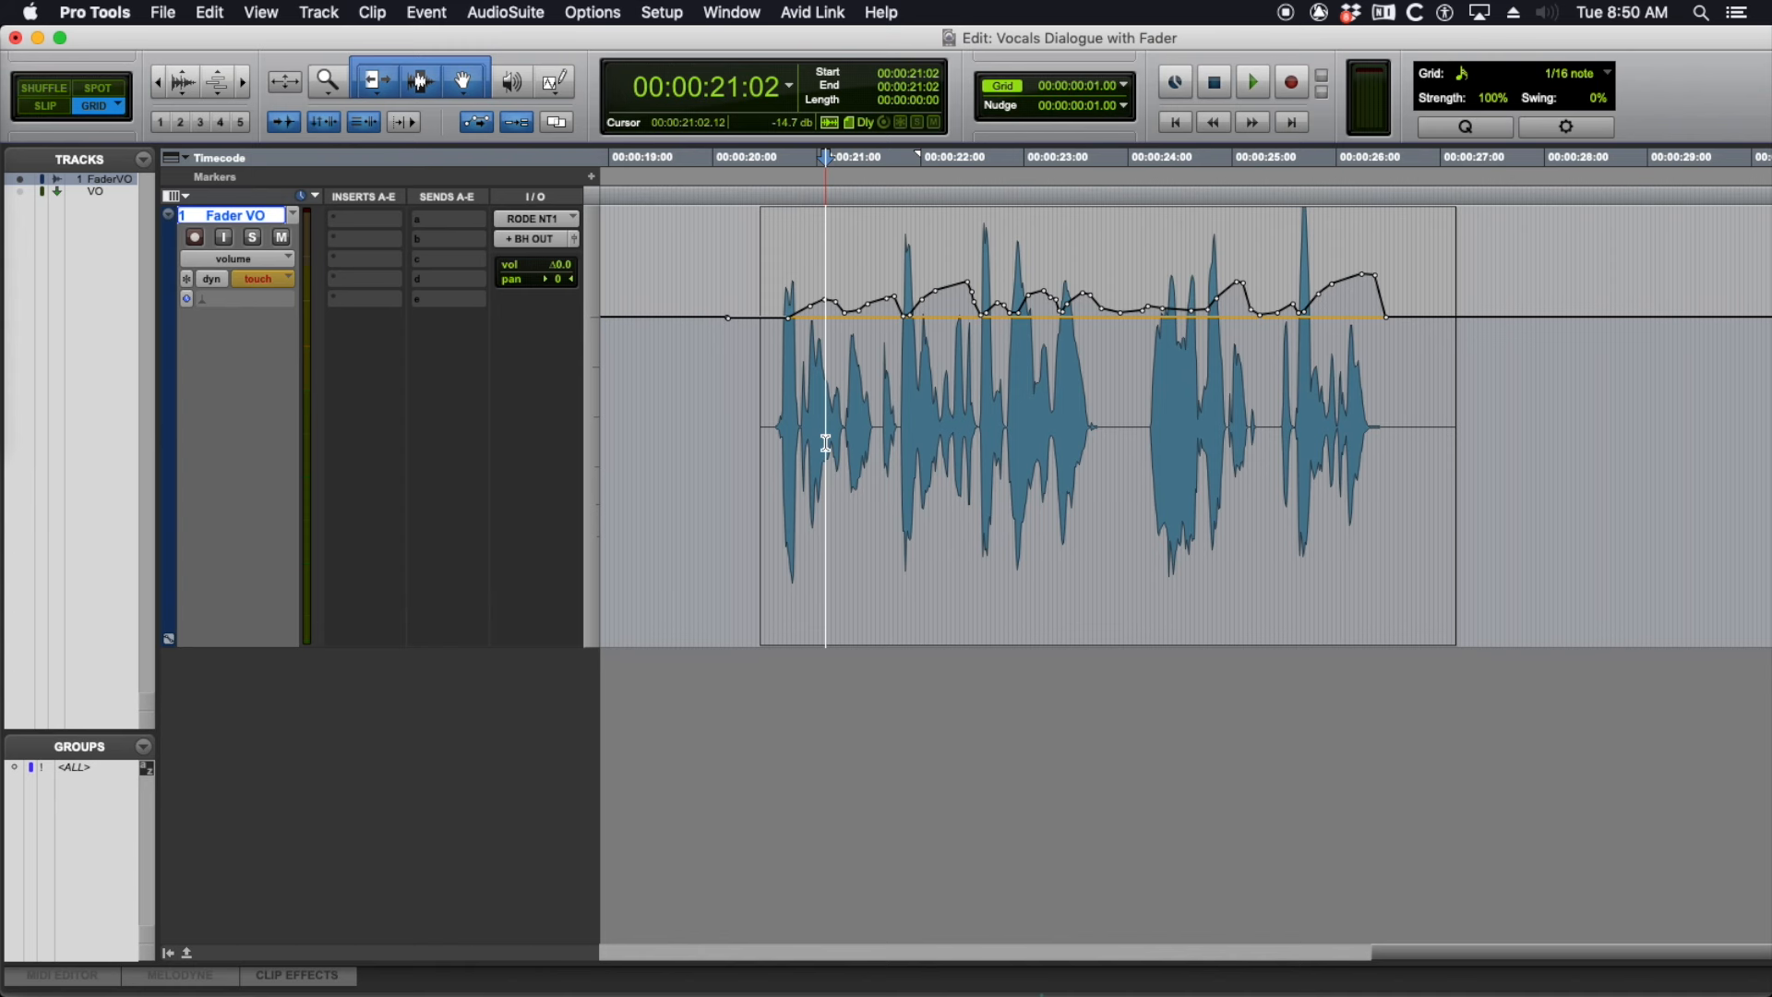
{"action": "mouse_move", "coordinate": [1342, 469]}
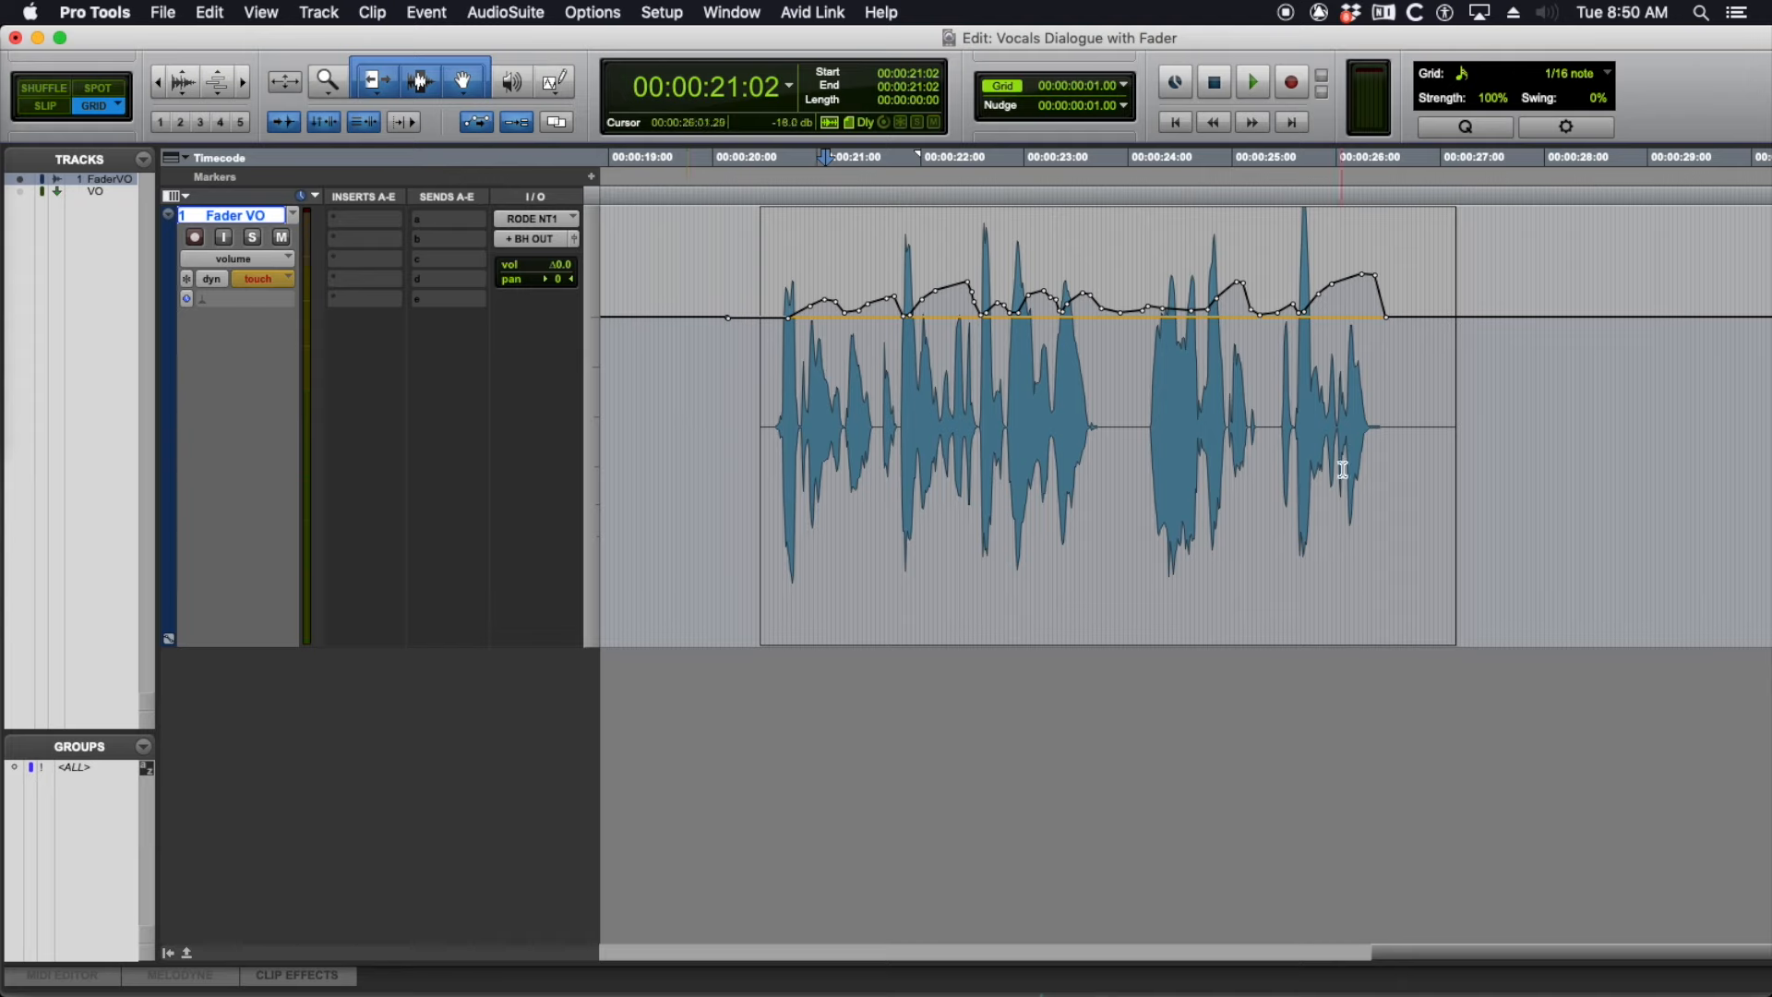